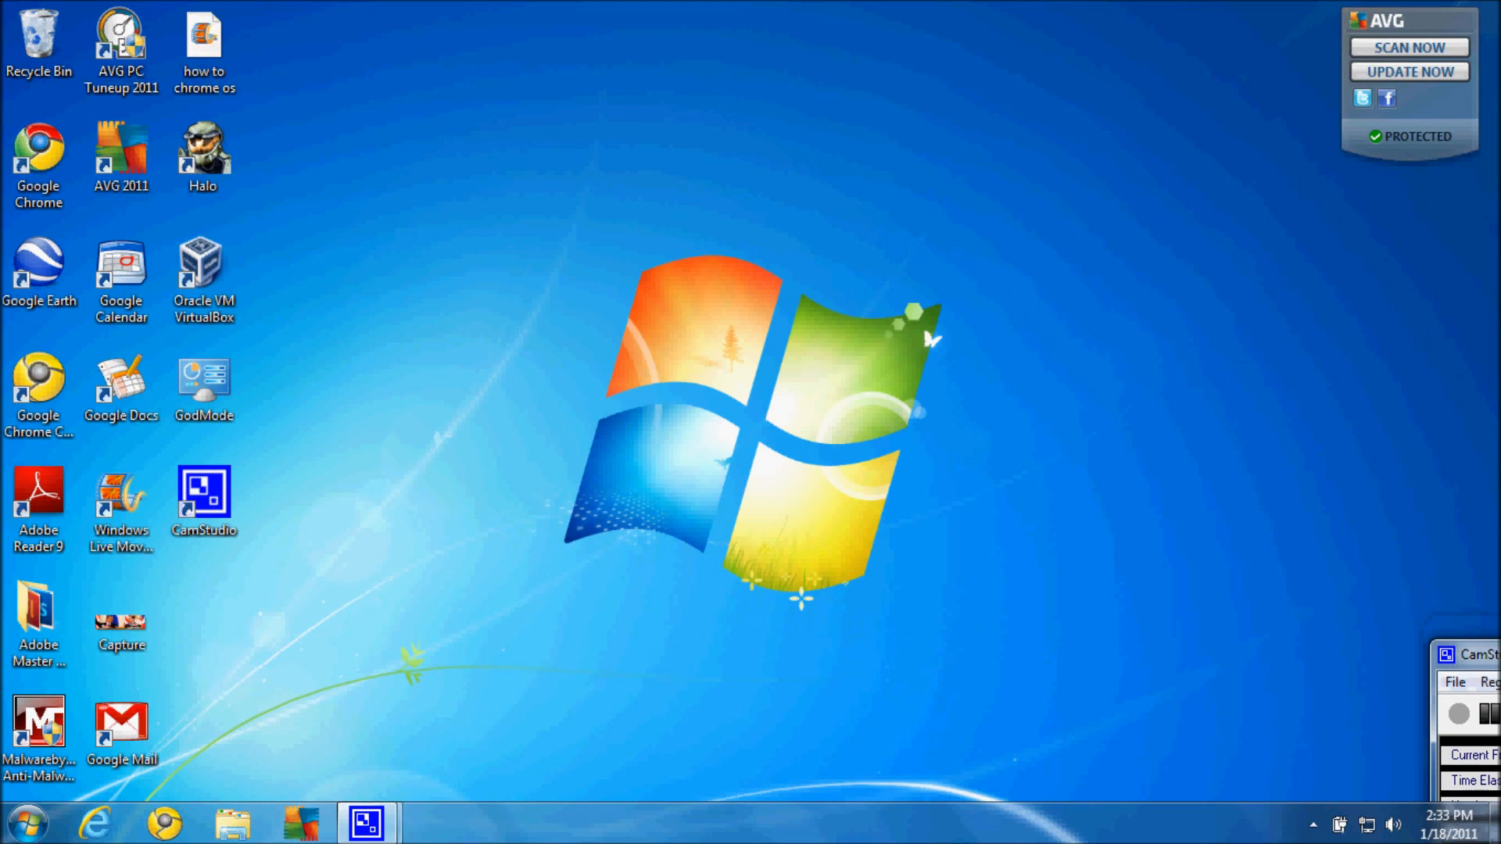
- Launch Google Chrome from the Windows 7 Start menu
{"action": "left_click", "coordinate": [27, 822]}
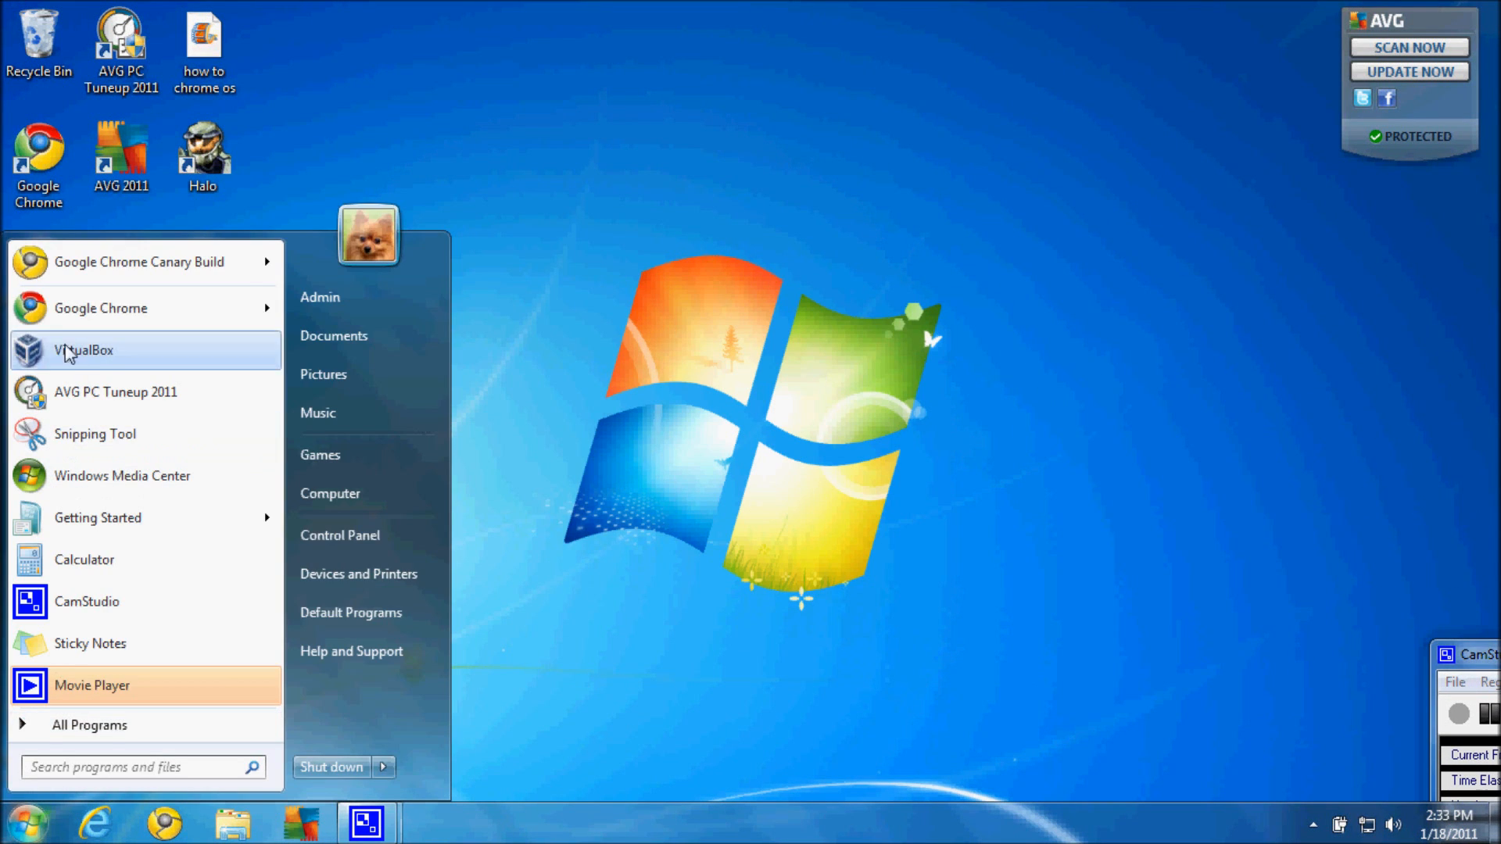
{"action": "mouse_move", "coordinate": [144, 307]}
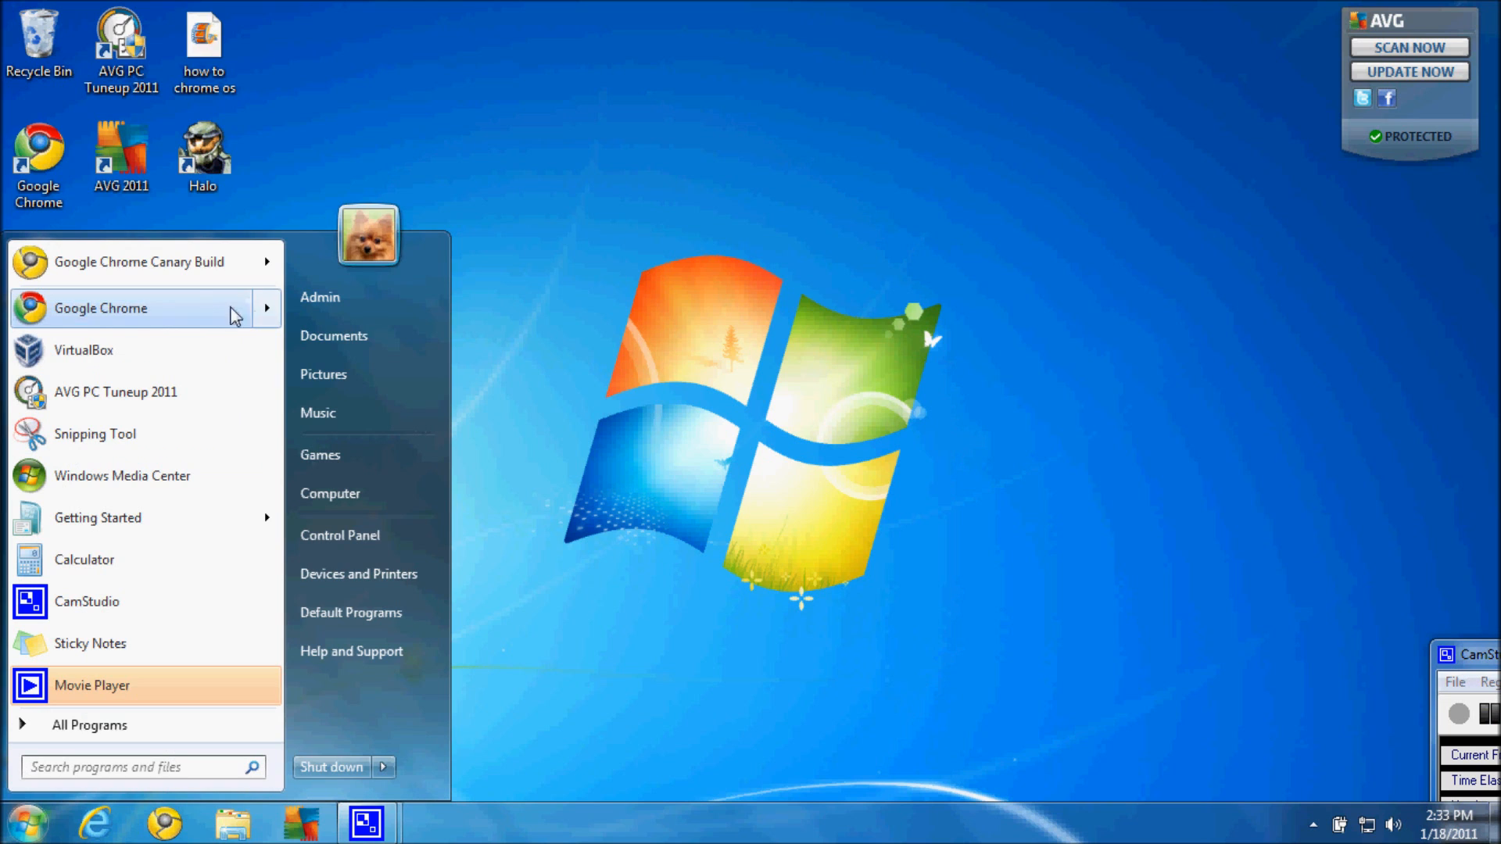
{"action": "left_click", "coordinate": [101, 307]}
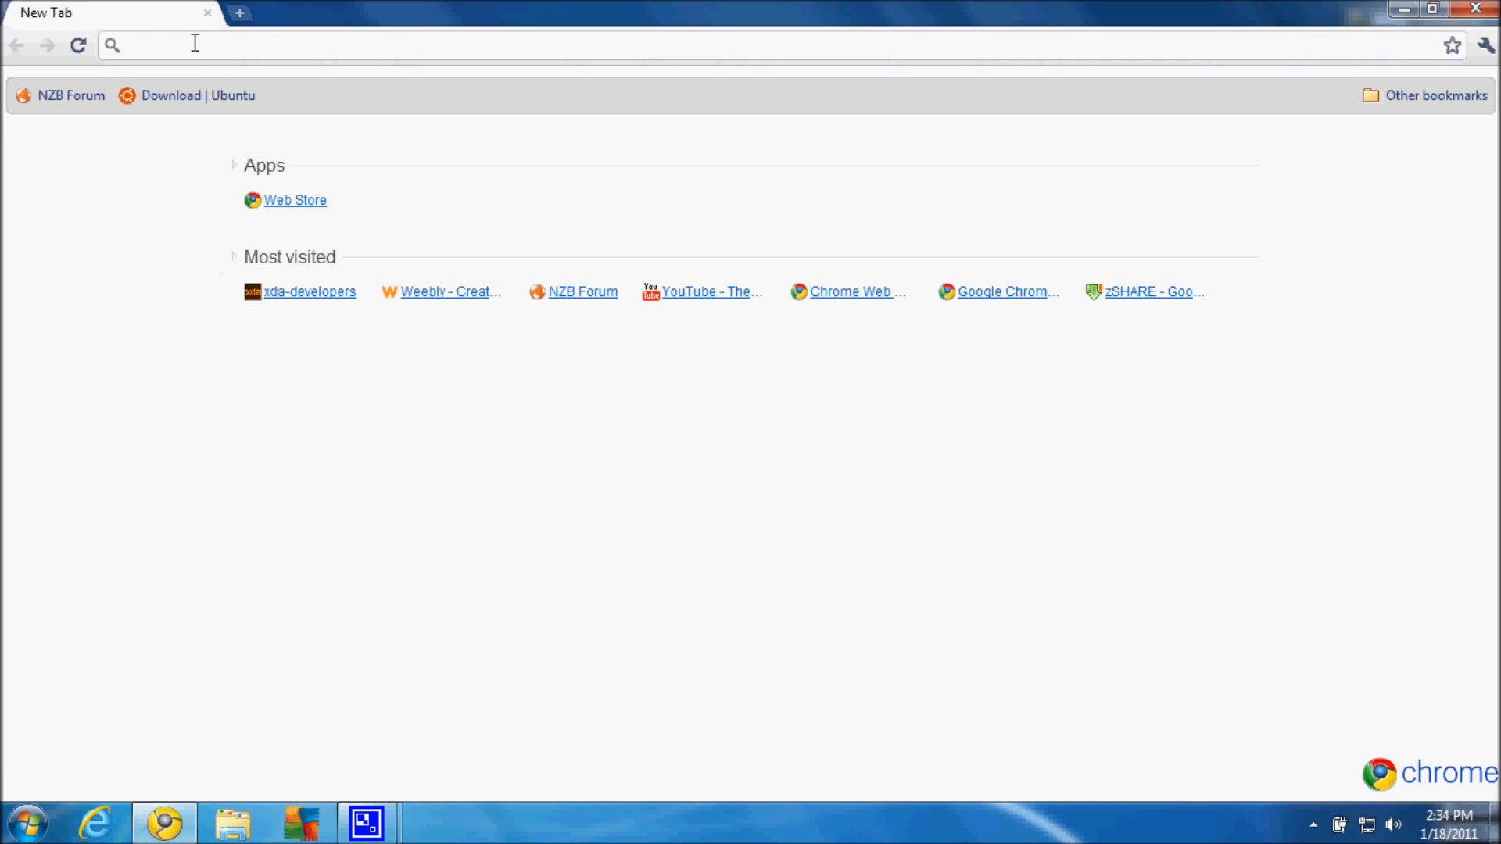
{"action": "mouse_move", "coordinate": [193, 75]}
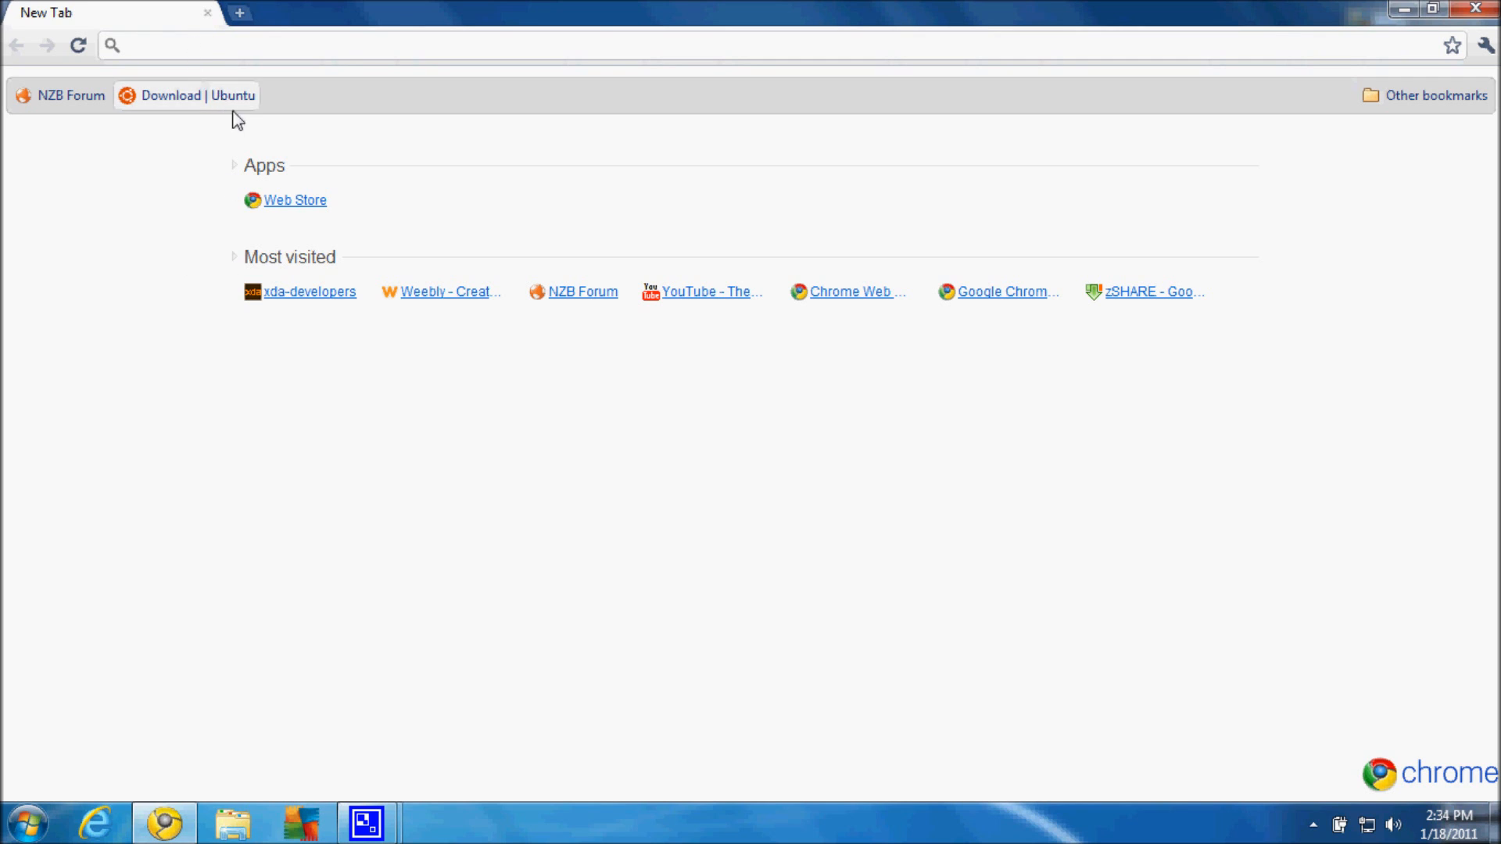
- Start the Ubuntu Desktop 10.10 32-bit download from ubuntu.com, then close that page
{"action": "left_click", "coordinate": [186, 95]}
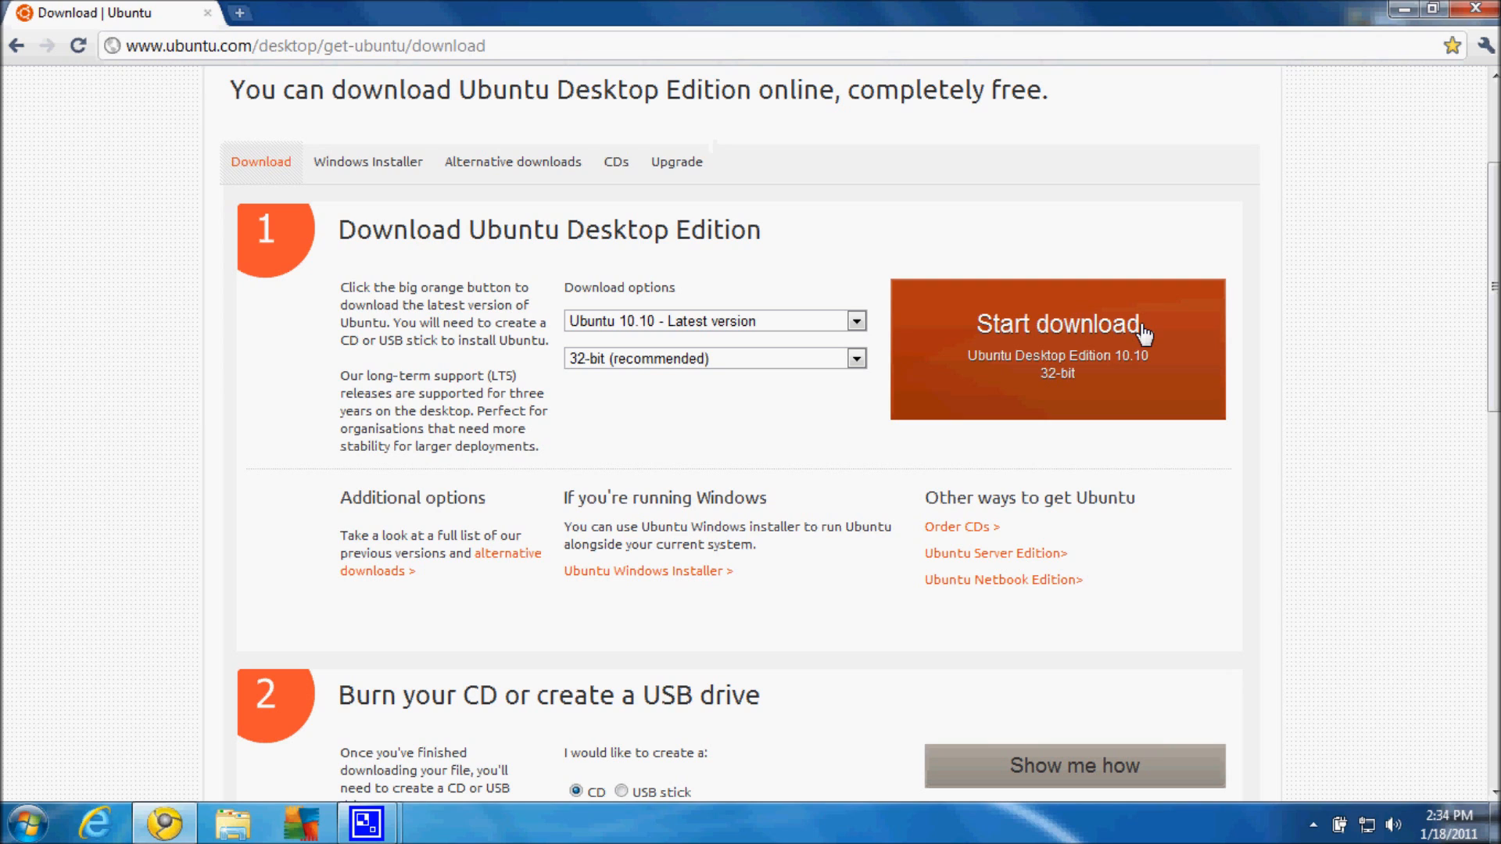
{"action": "mouse_move", "coordinate": [853, 371]}
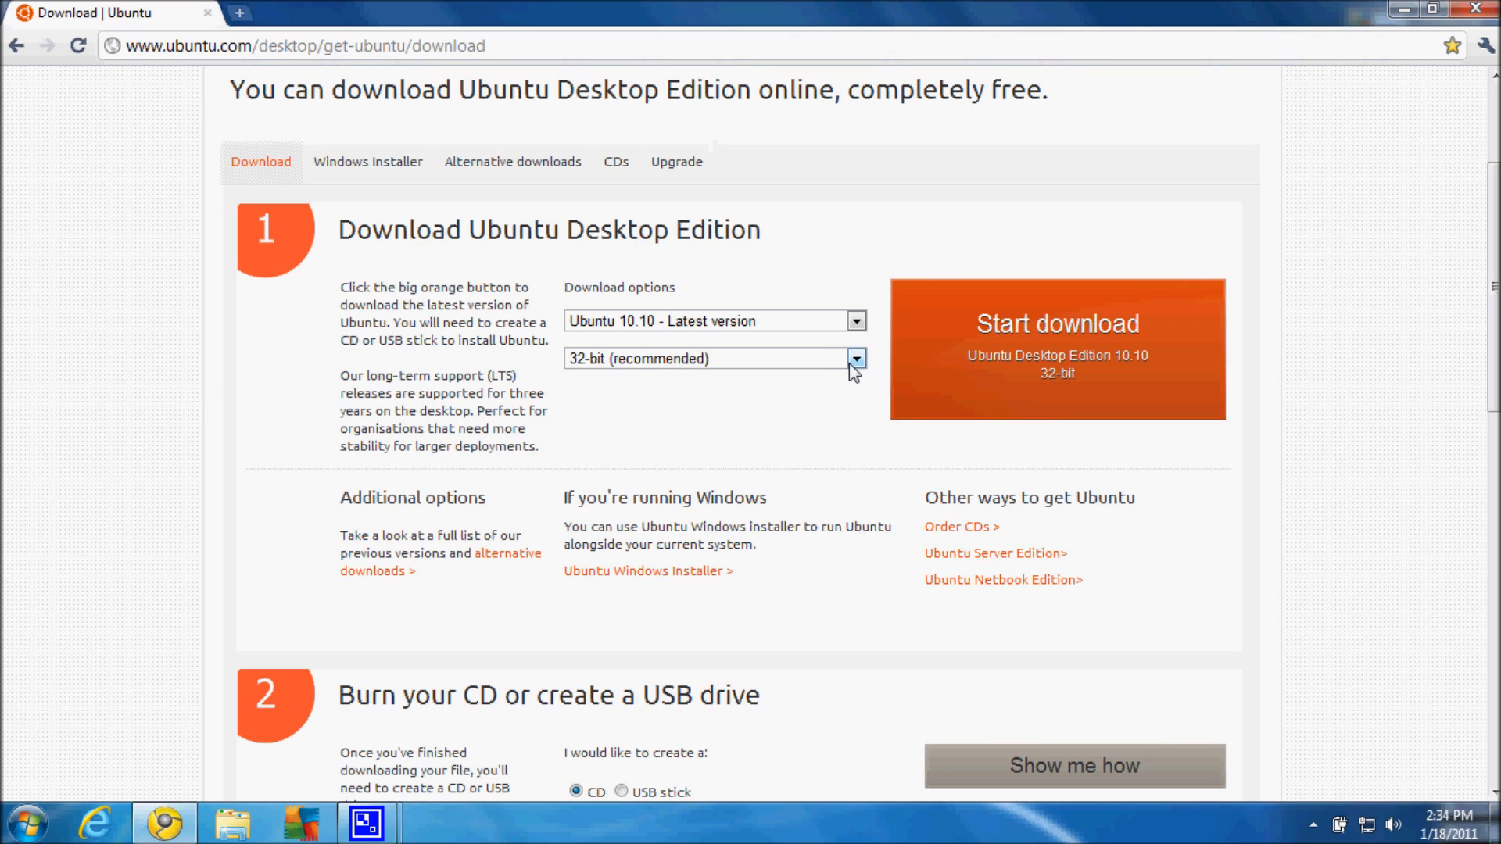
{"action": "left_click", "coordinate": [1057, 323]}
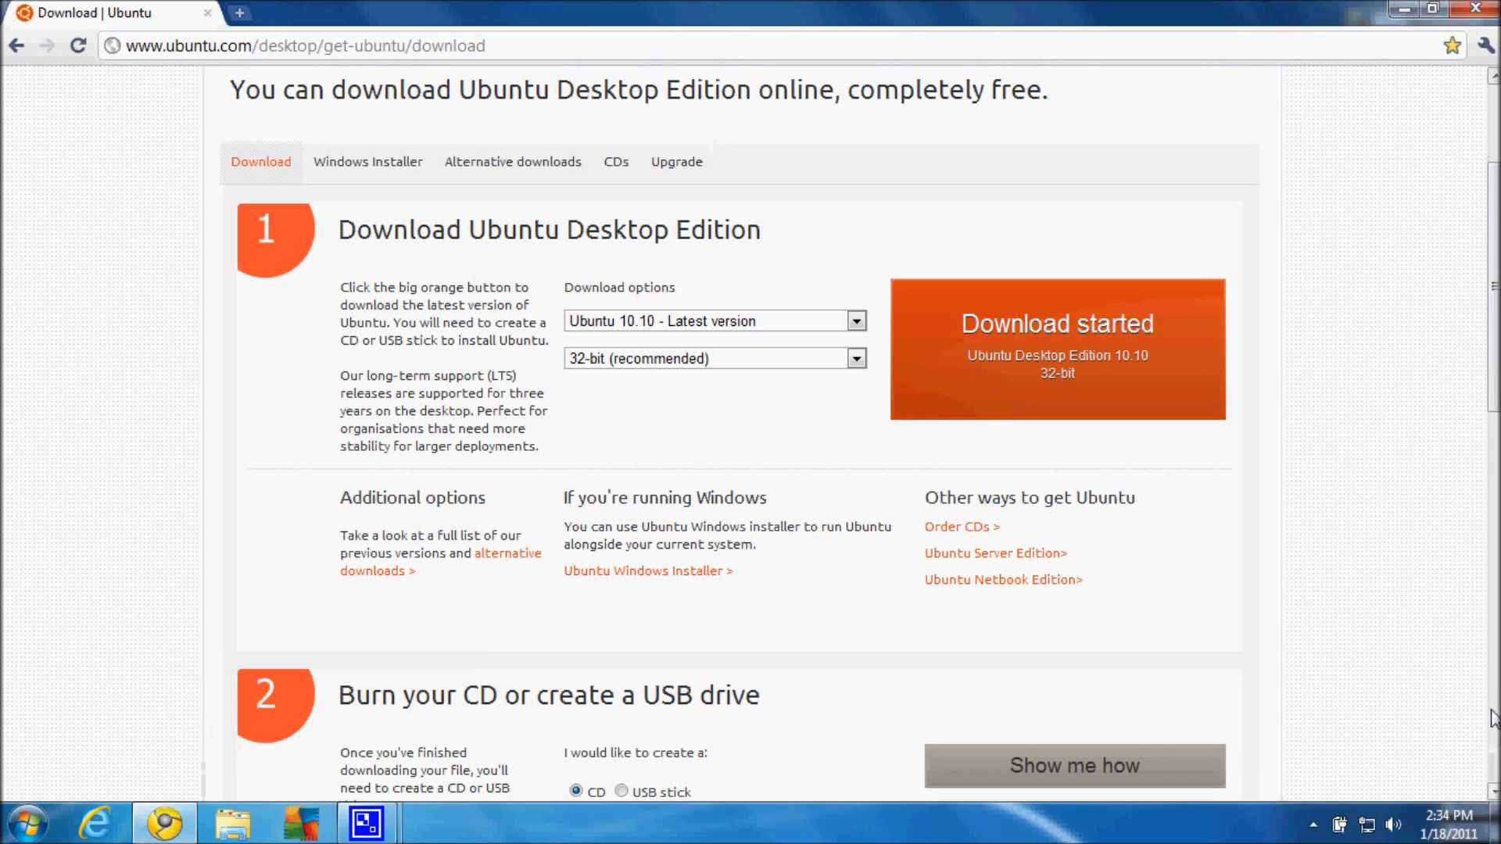
{"action": "left_click", "coordinate": [237, 13]}
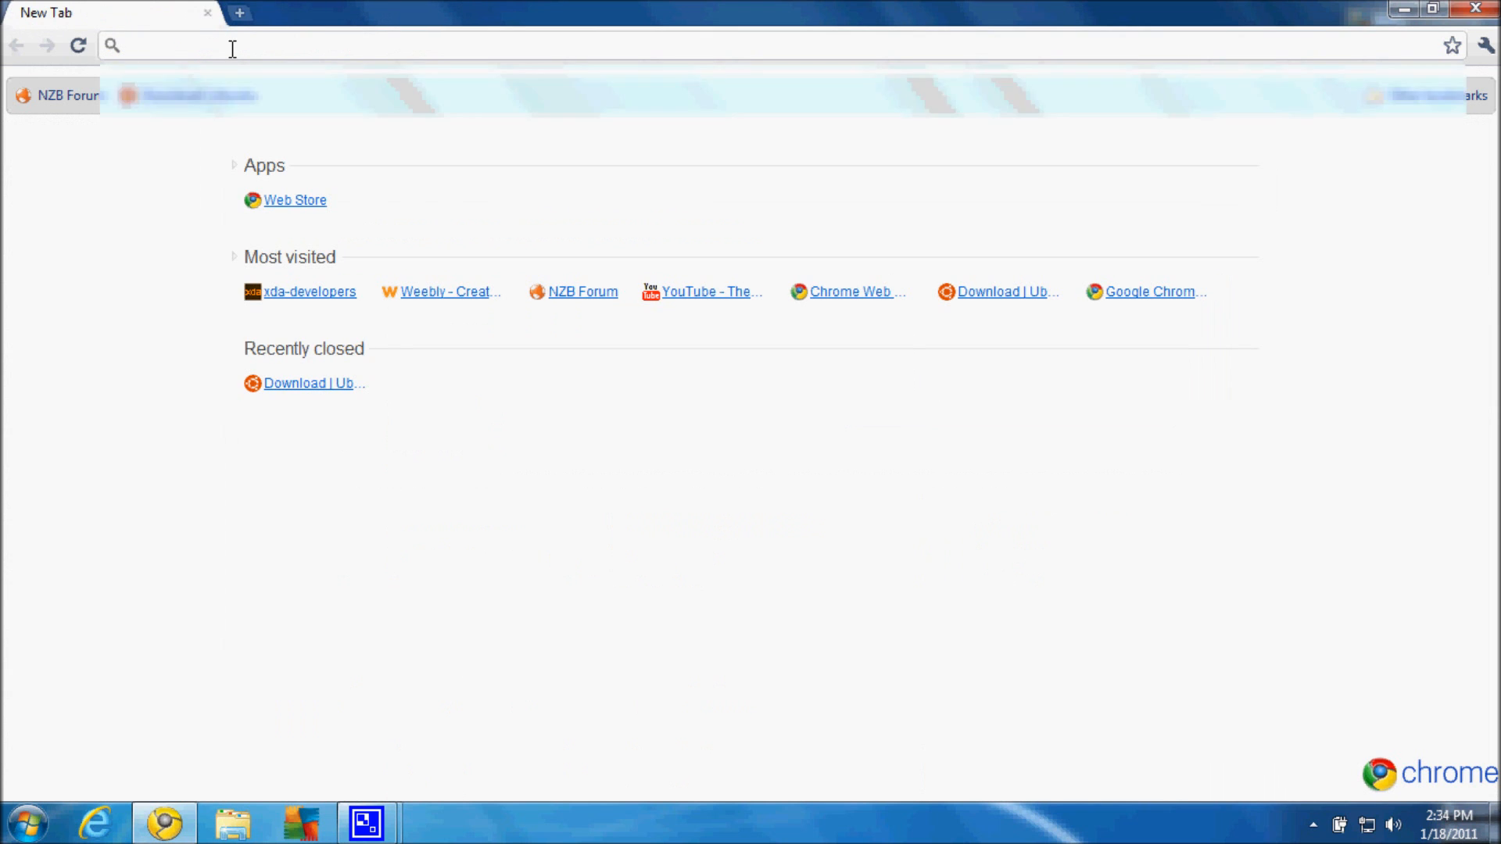
- Search Google for 'virtualbox', visit virtualbox.org, close Chrome, and launch Oracle VM VirtualBox
{"action": "type", "text": "virtualbox"}
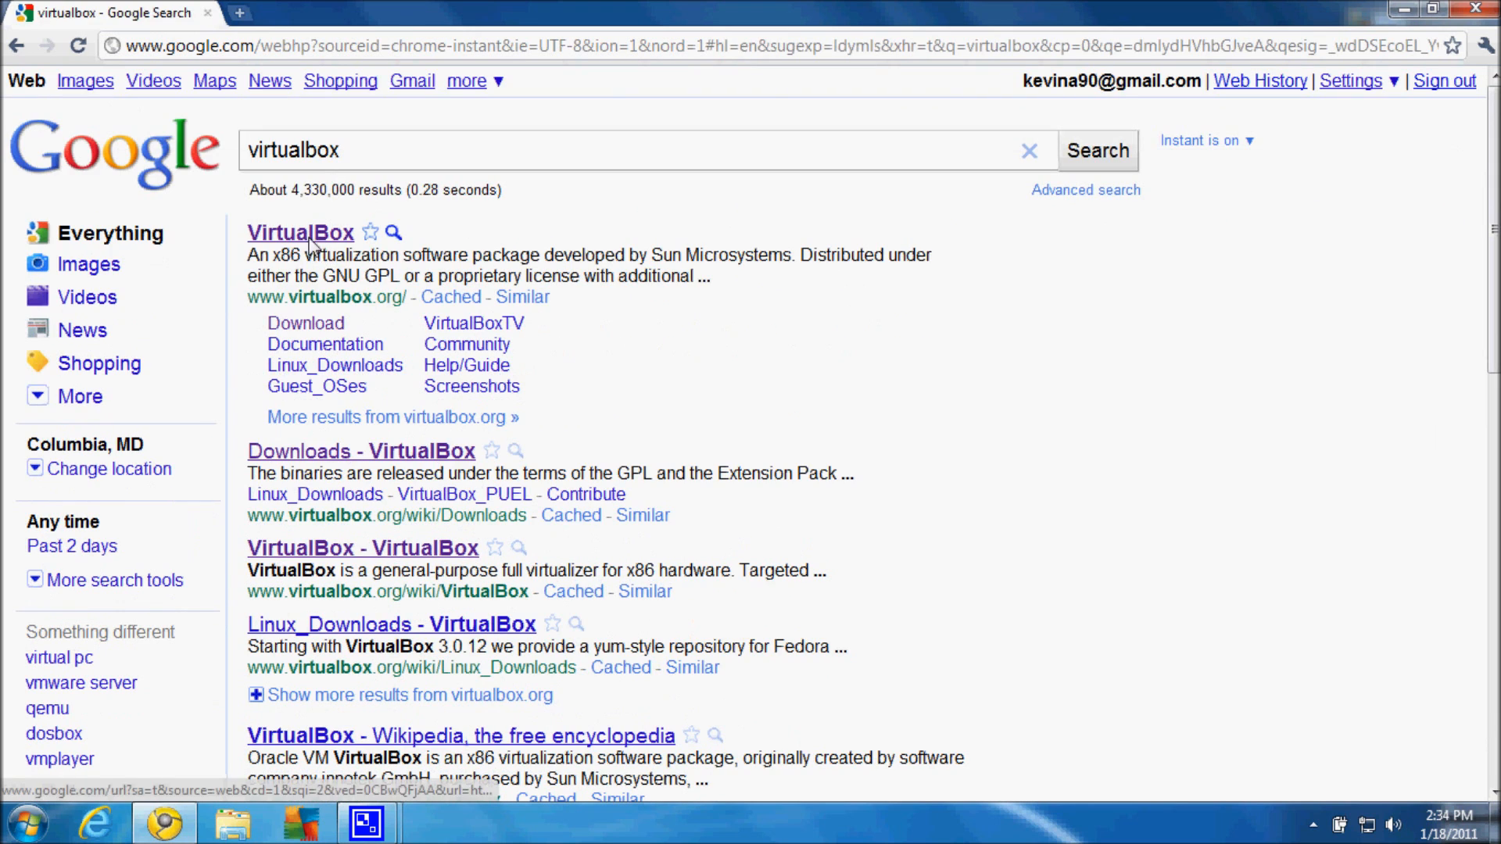
{"action": "left_click", "coordinate": [300, 232]}
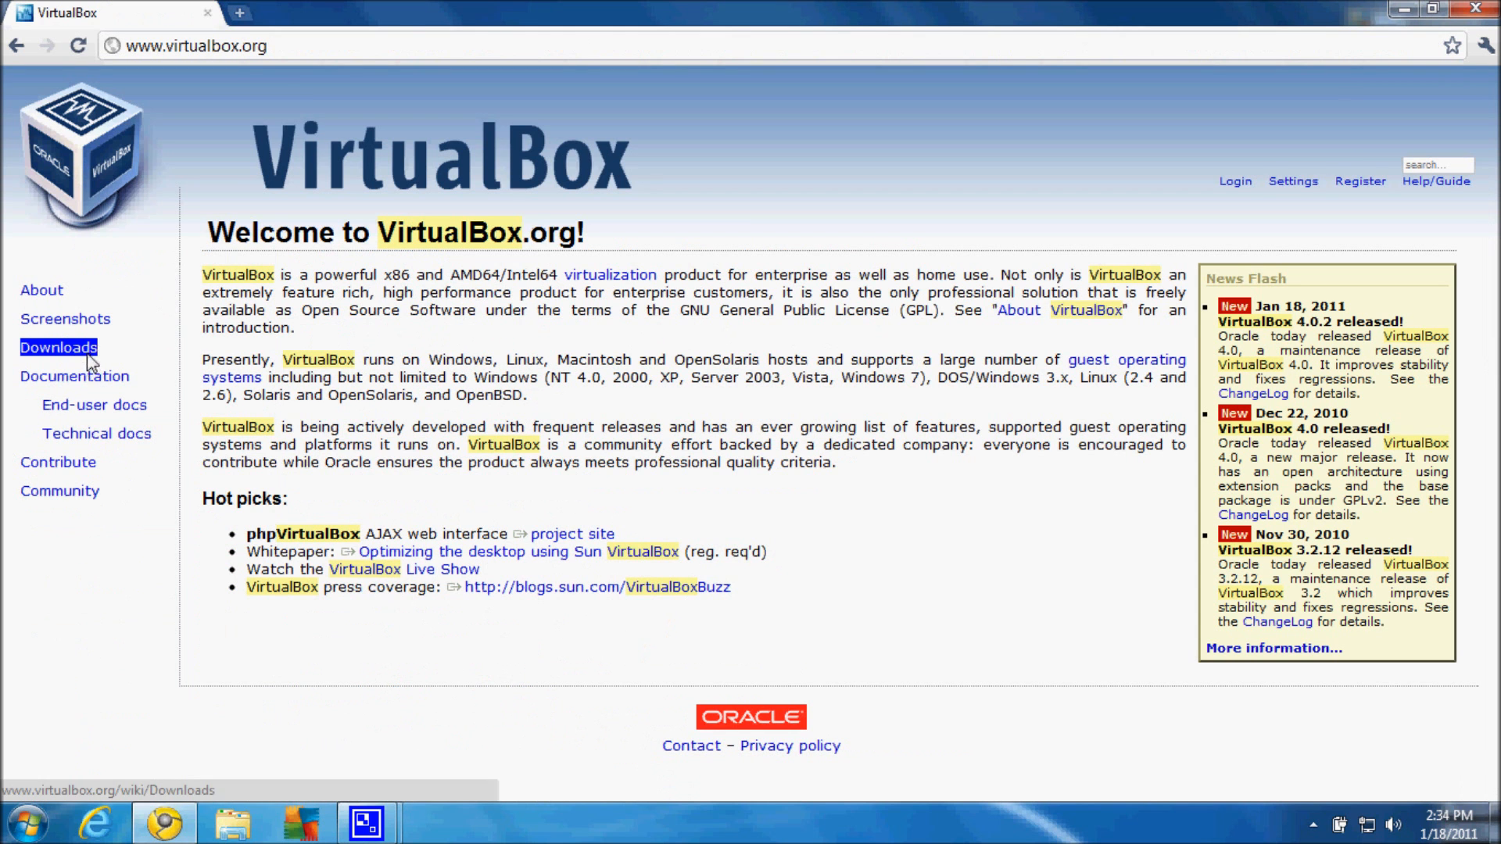
{"action": "left_click", "coordinate": [57, 347]}
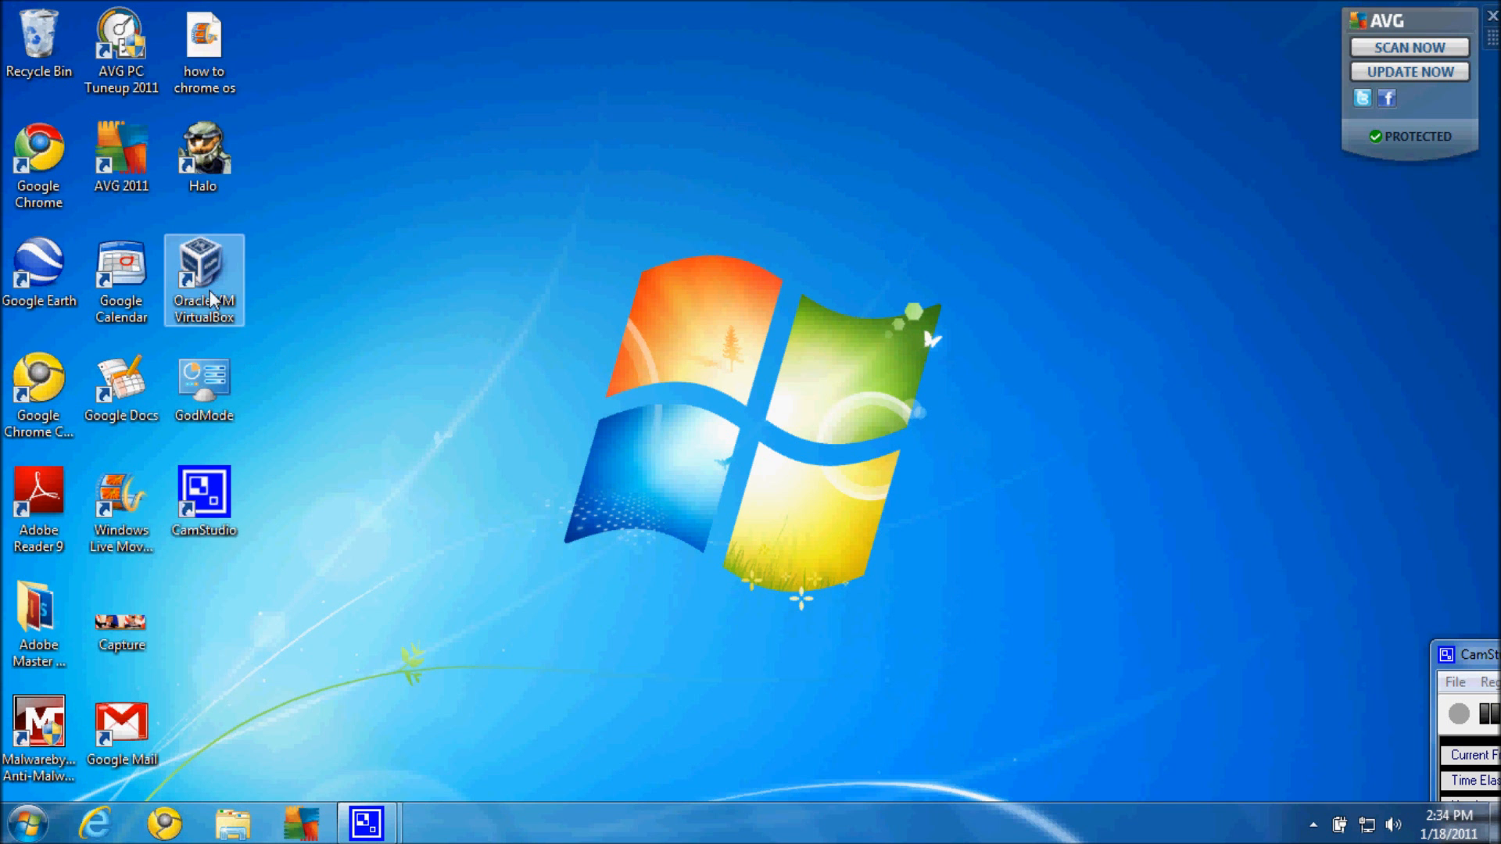
{"action": "left_click", "coordinate": [203, 278]}
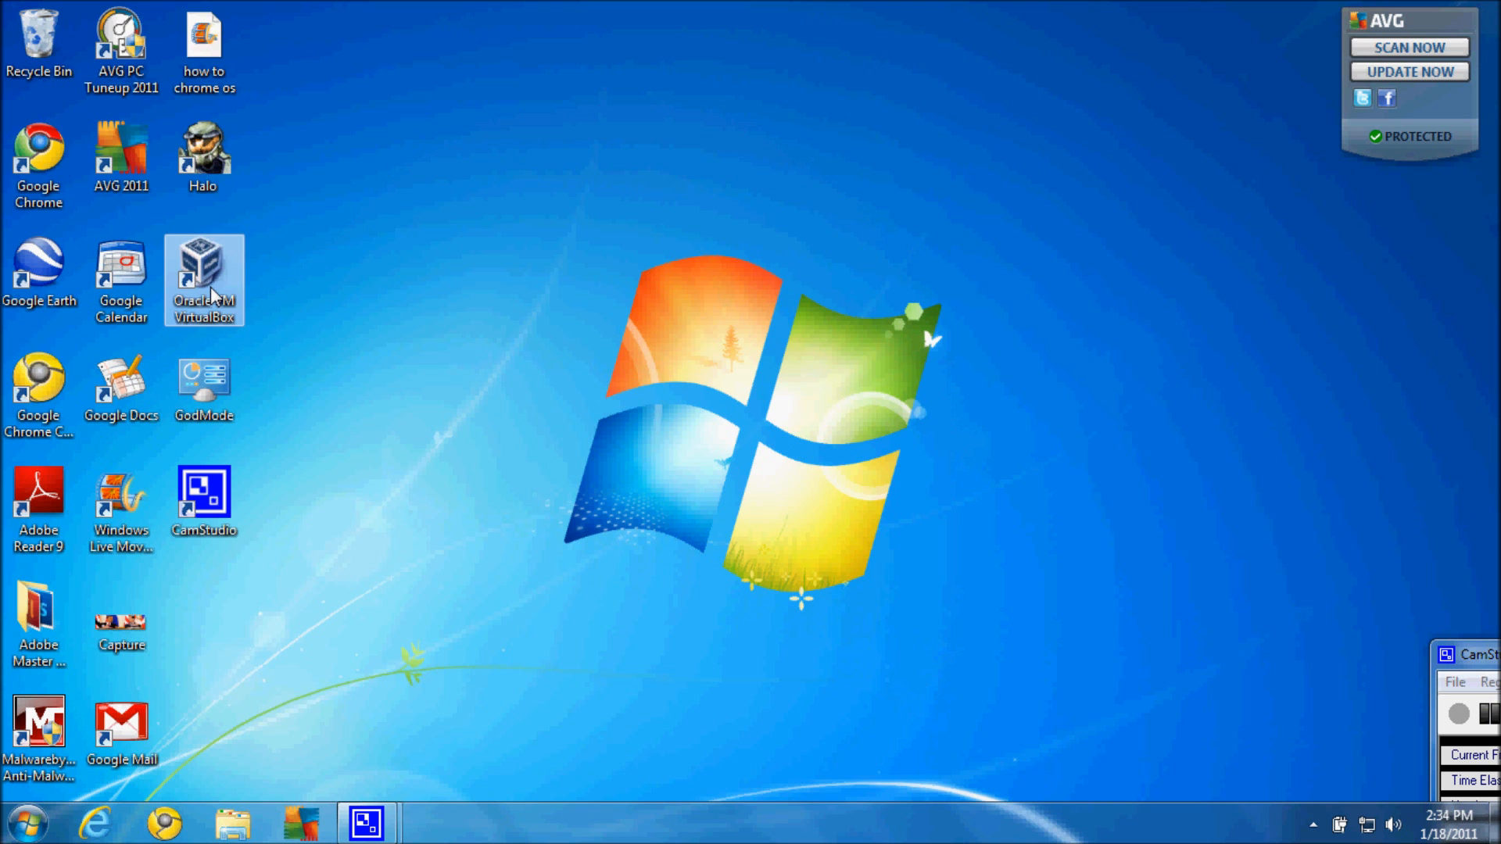
{"action": "double_click", "coordinate": [203, 277]}
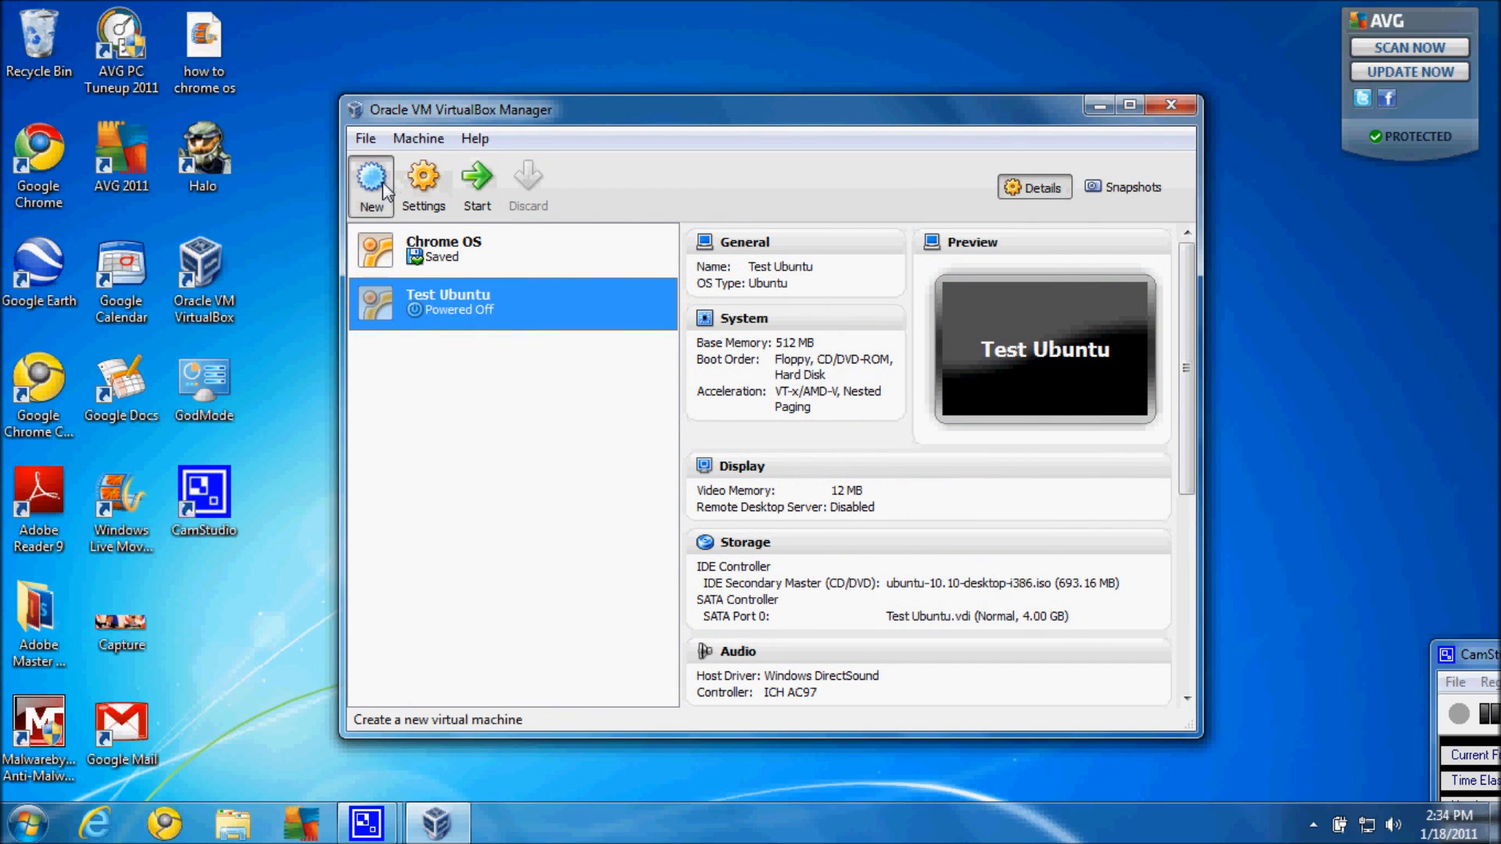
- Start a new virtual machine from the VirtualBox Manager toolbar
{"action": "left_click", "coordinate": [370, 184]}
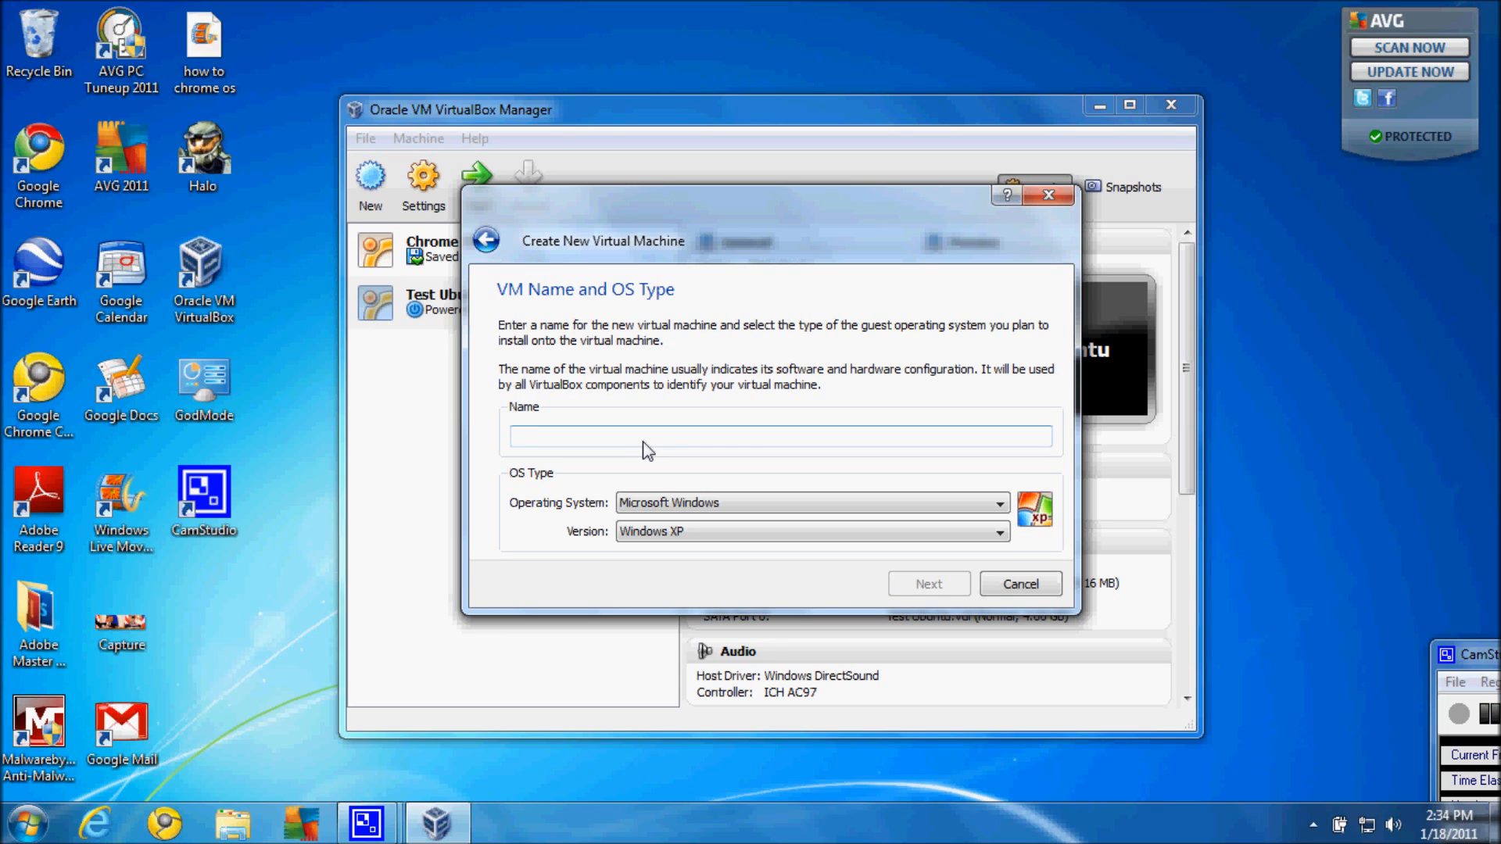
- Name the new machine 'linux test', pick Ubuntu as the Linux version, and continue
{"action": "type", "text": "li"}
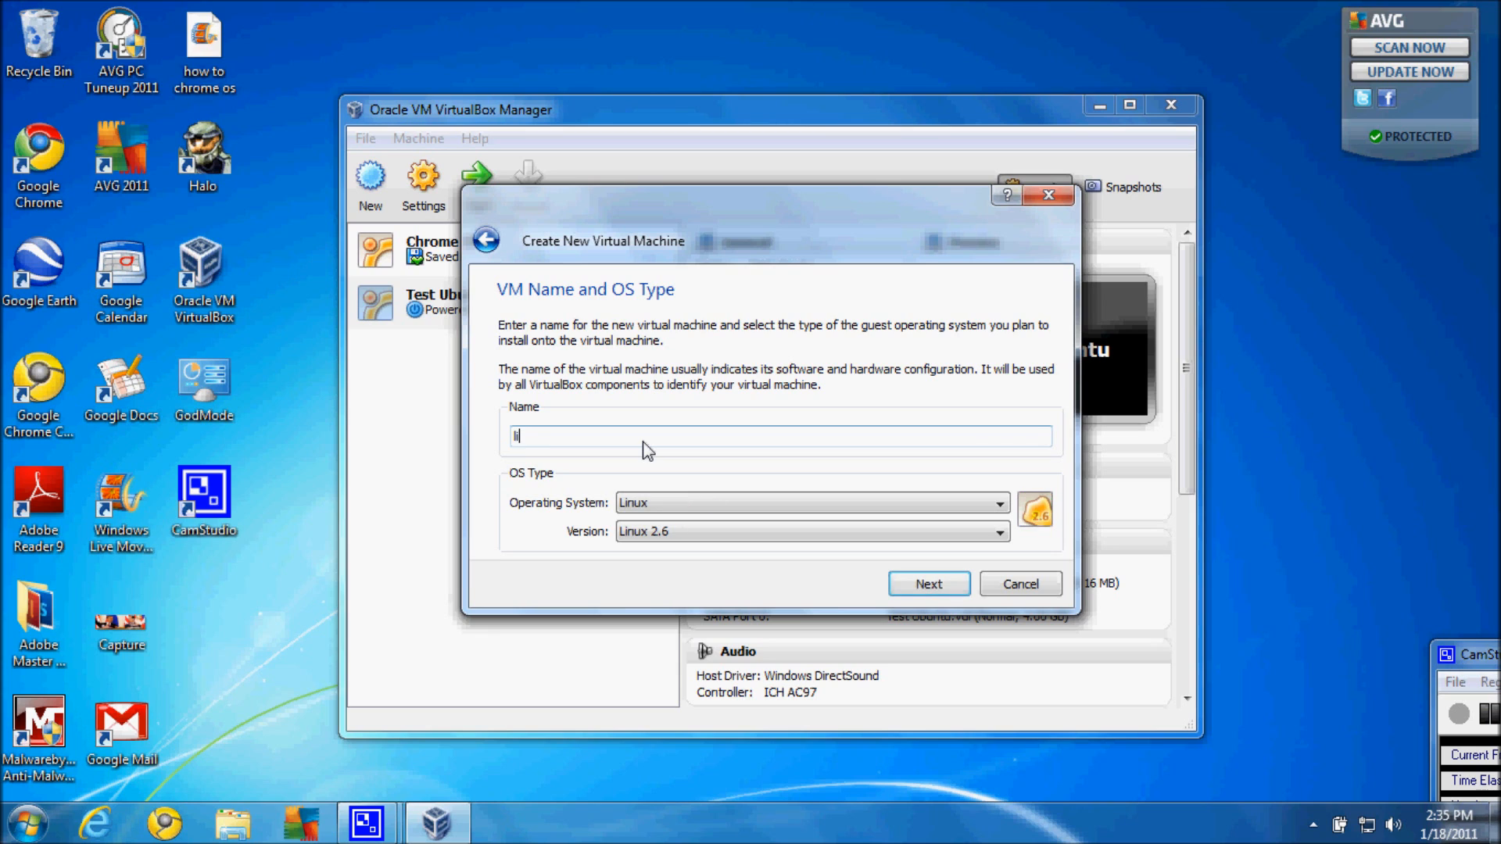
{"action": "type", "text": "linux t"}
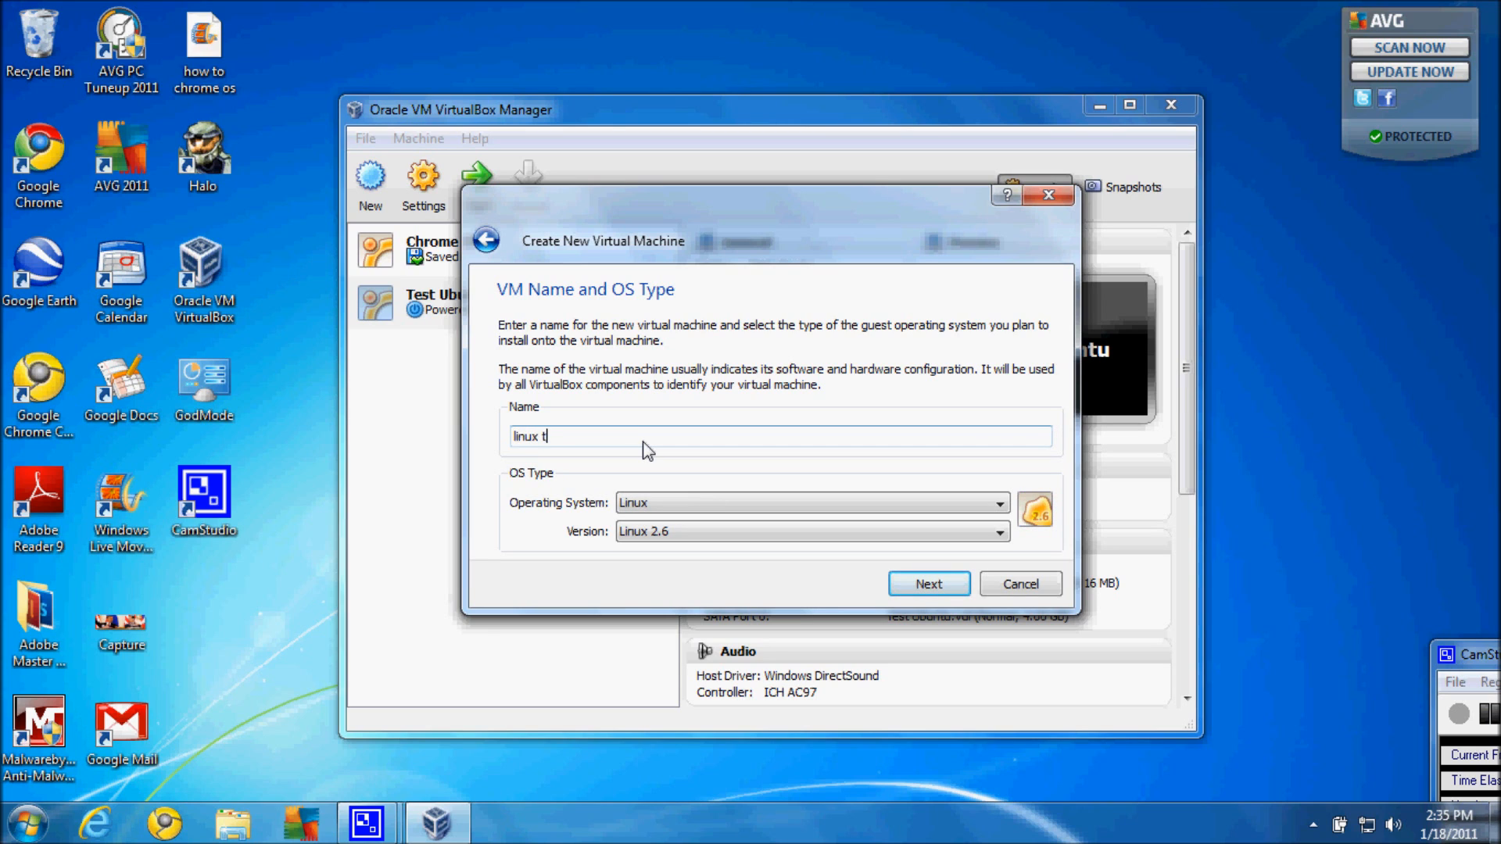
{"action": "type", "text": "est"}
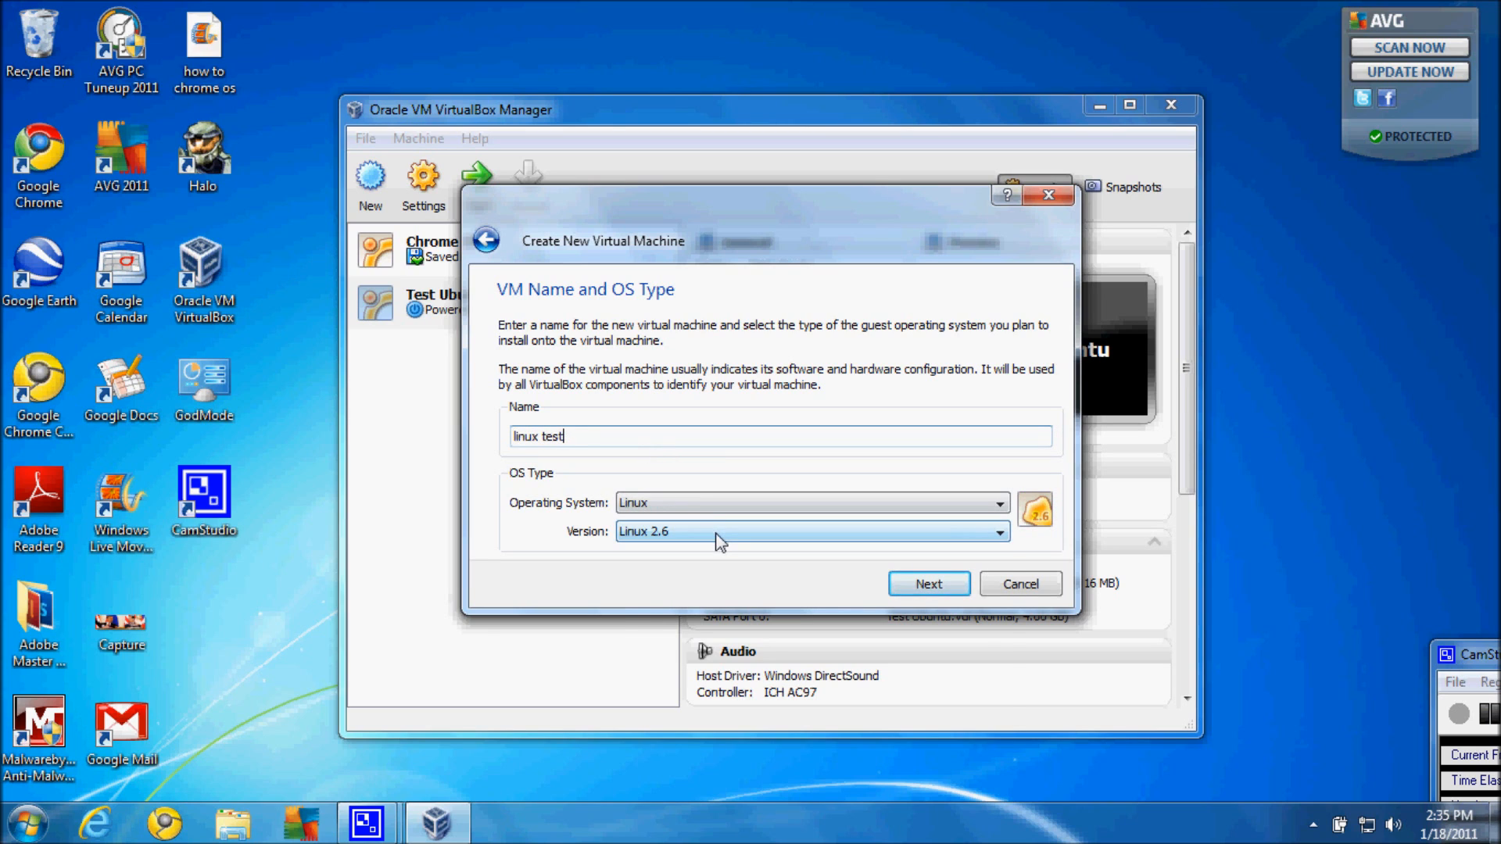
{"action": "left_click", "coordinate": [999, 532]}
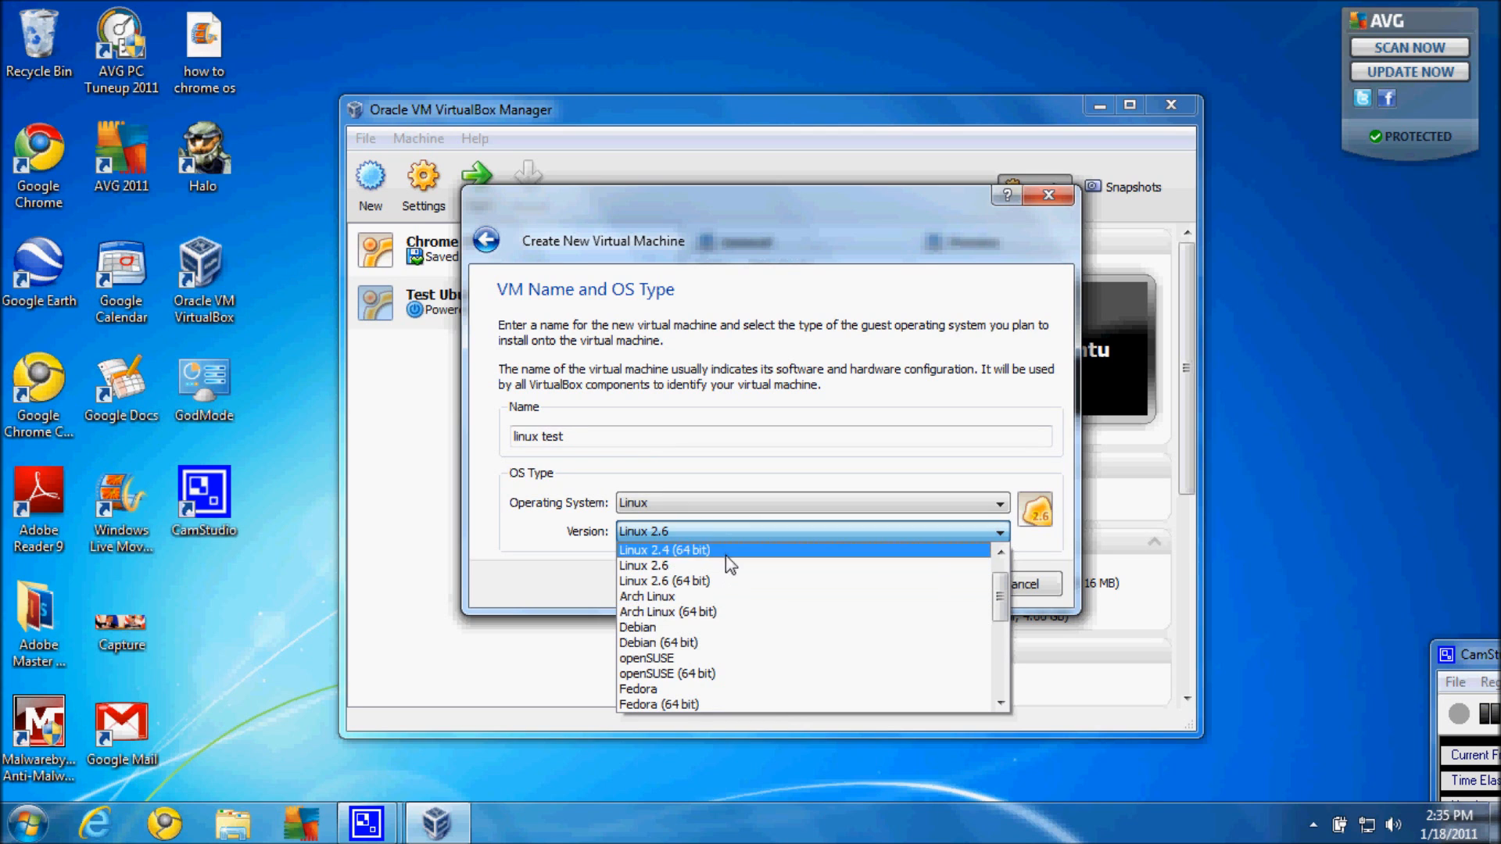
{"action": "left_click", "coordinate": [644, 565]}
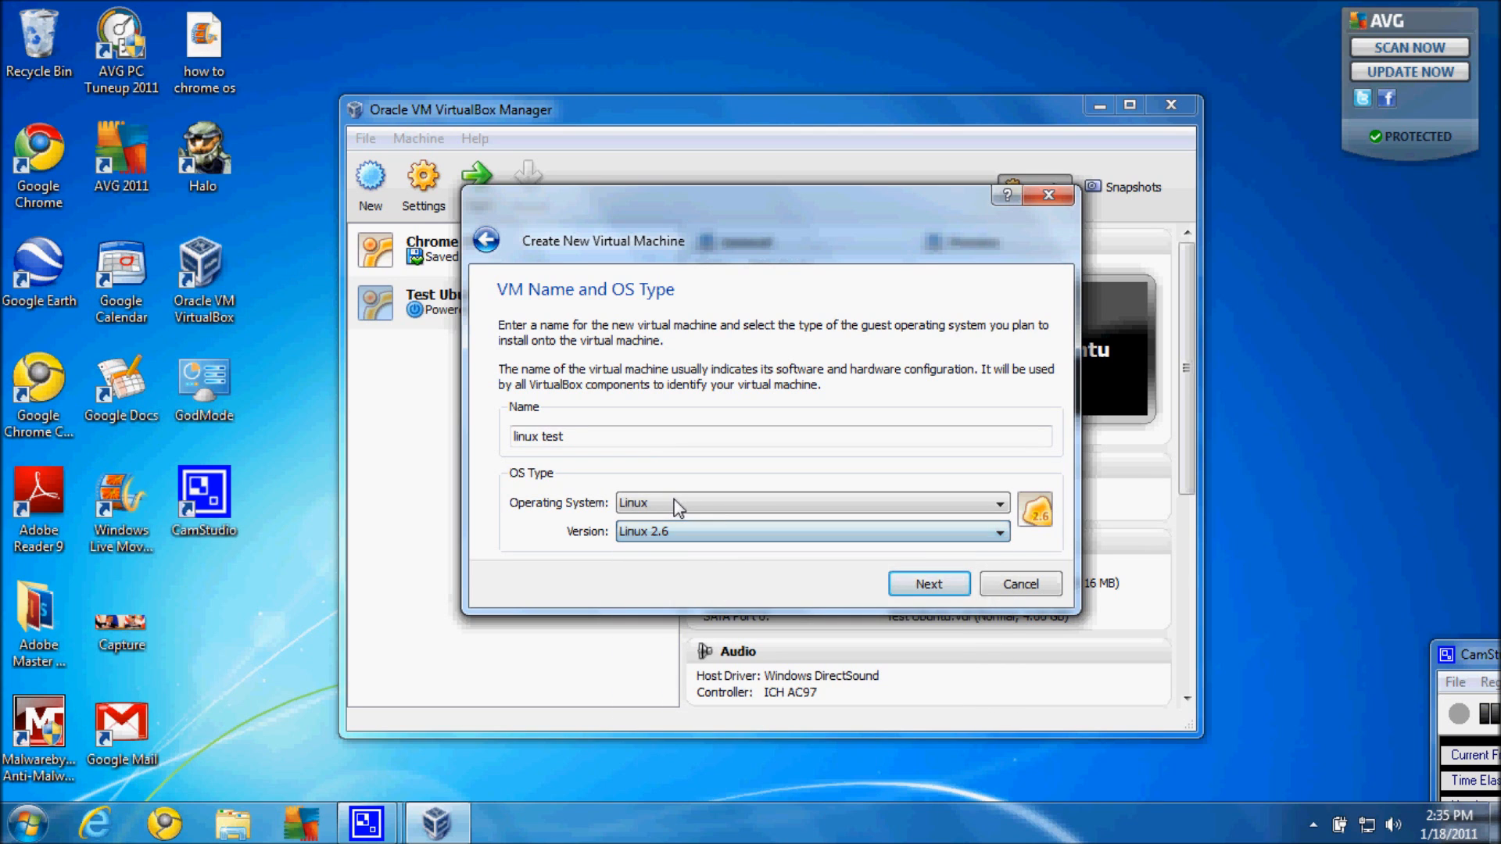
{"action": "left_click", "coordinate": [997, 532]}
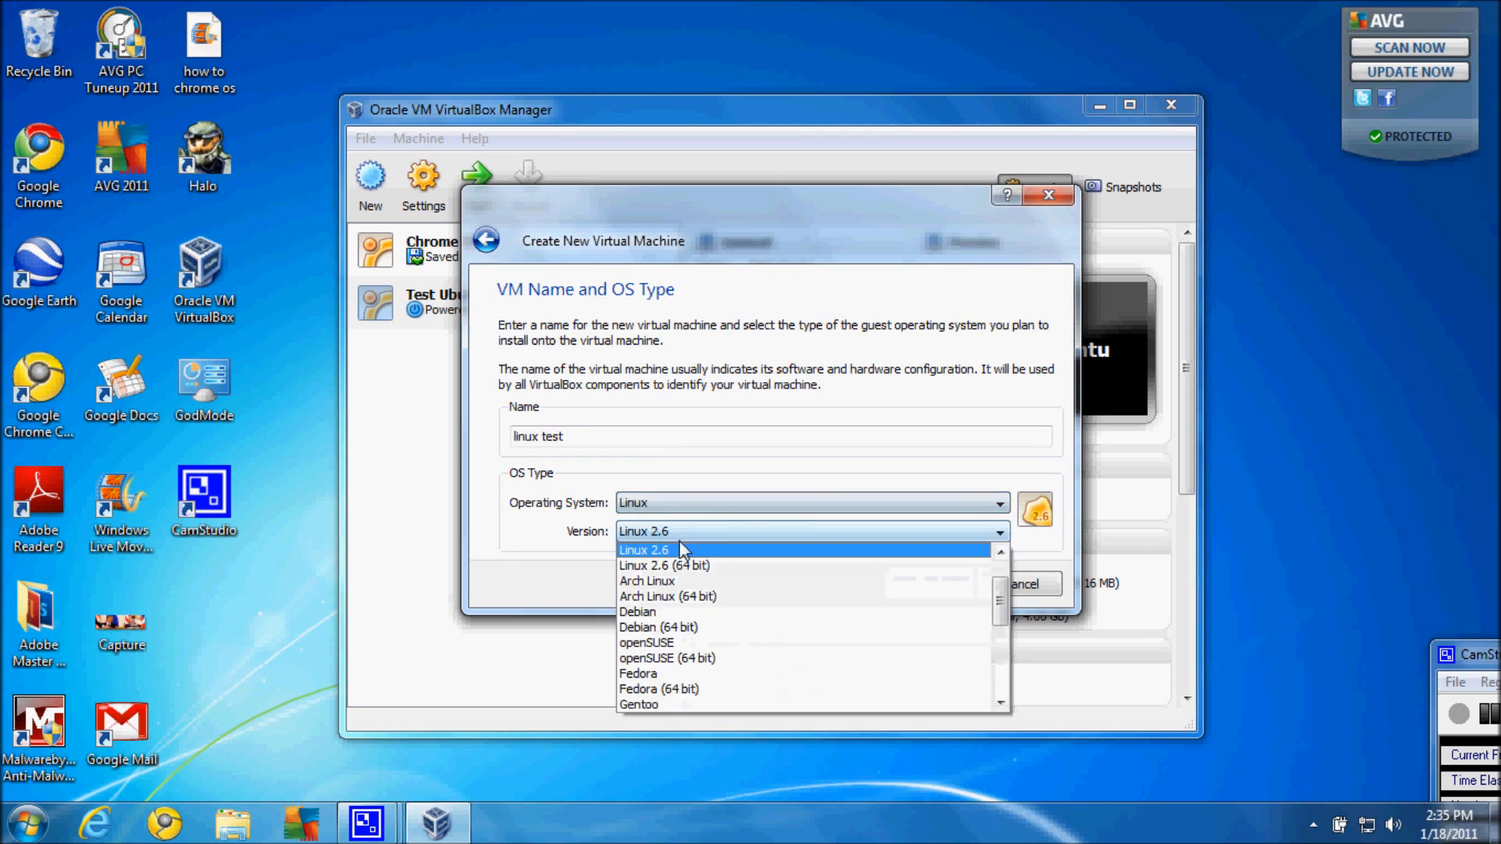
{"action": "scroll", "scroll_direction": "down", "scroll_amount": 3}
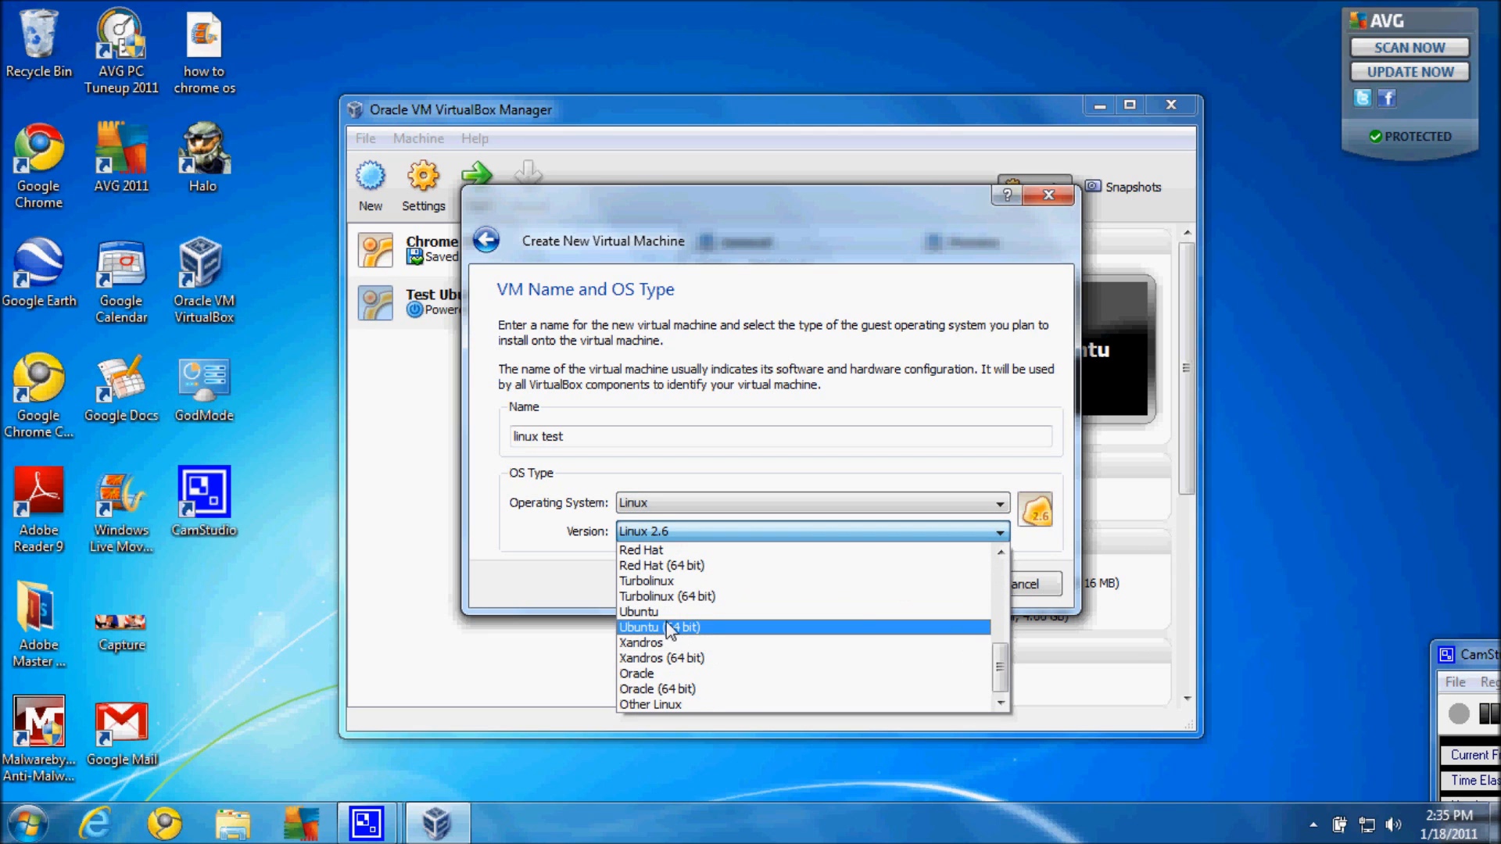
{"action": "left_click", "coordinate": [638, 611]}
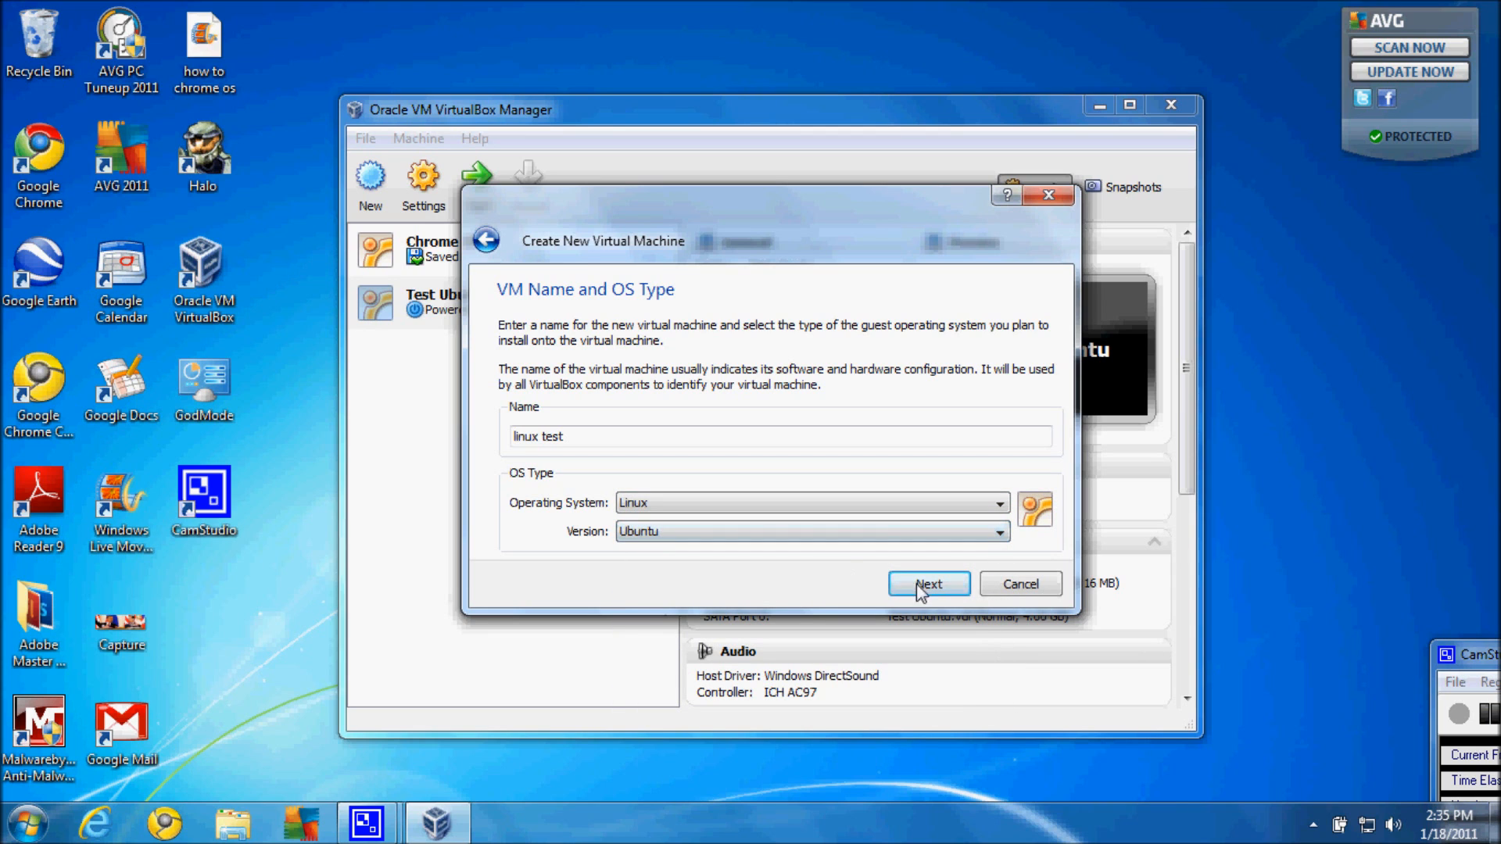
{"action": "left_click", "coordinate": [927, 584]}
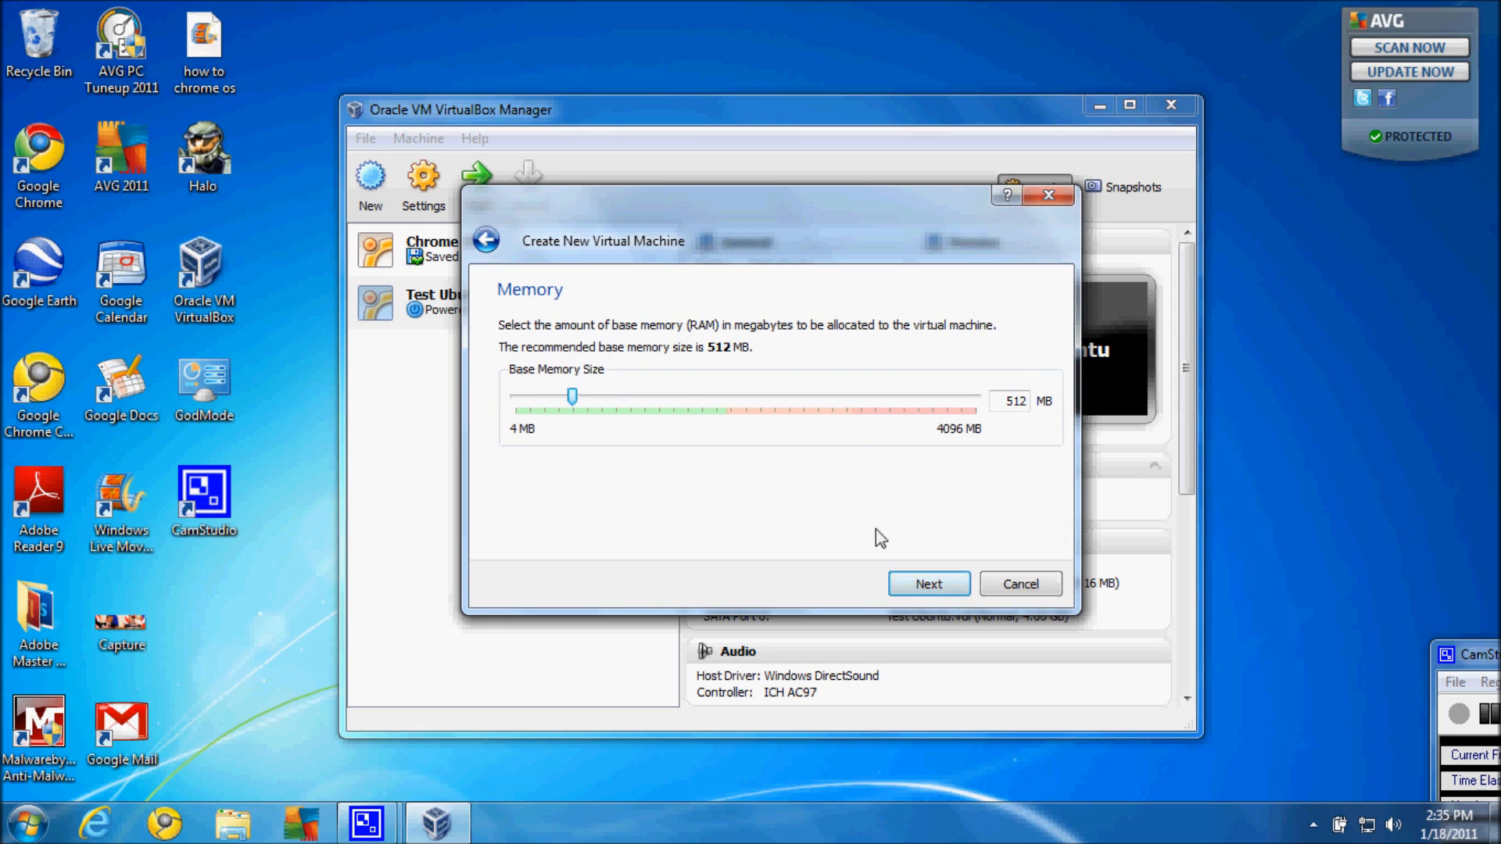
- Keep 512 MB memory and choose a newly created boot hard disk
{"action": "left_click", "coordinate": [926, 584]}
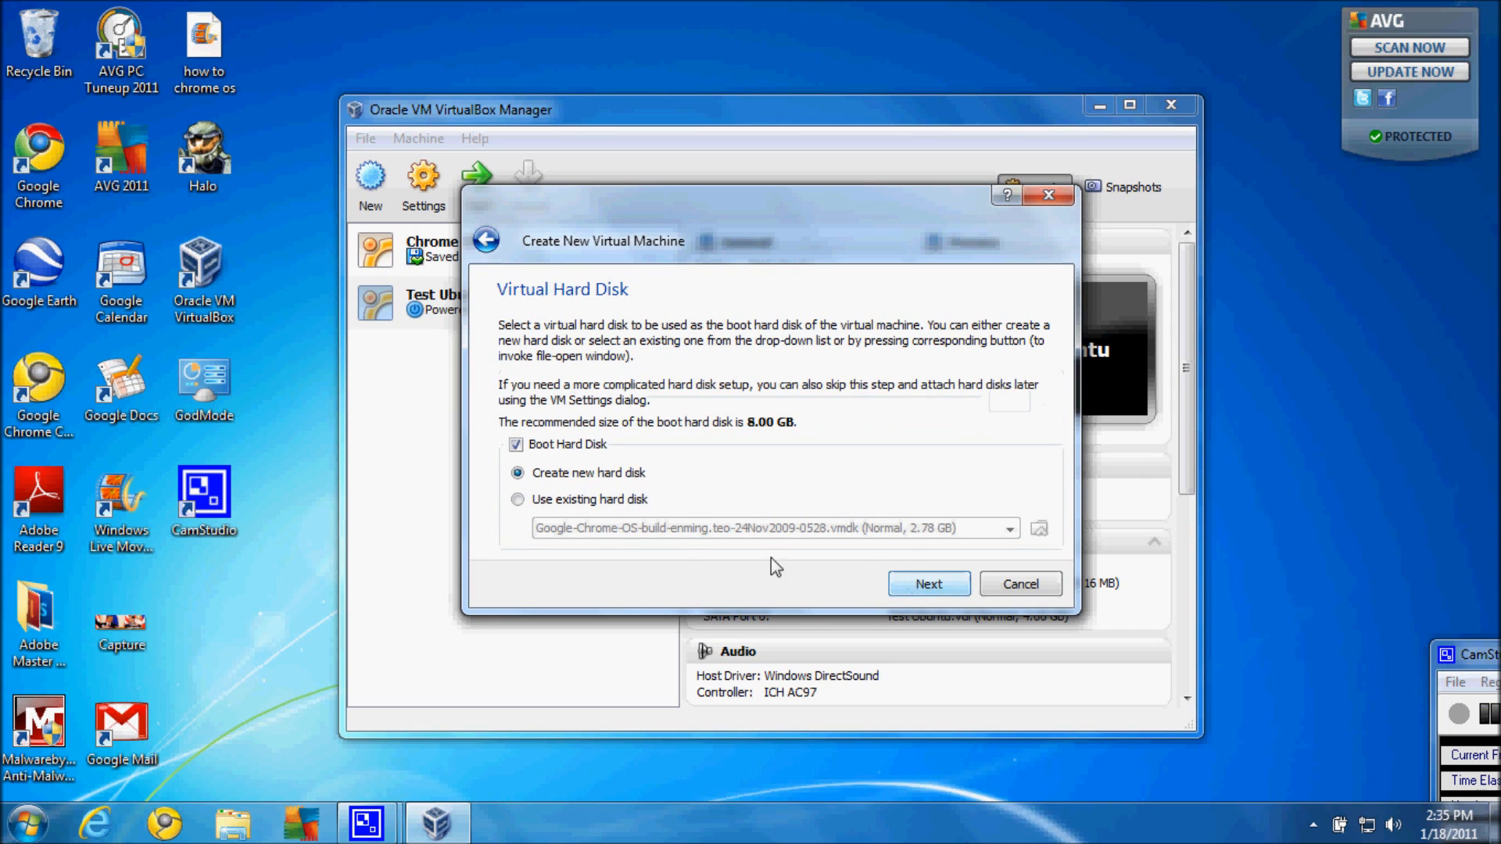
{"action": "mouse_move", "coordinate": [926, 584]}
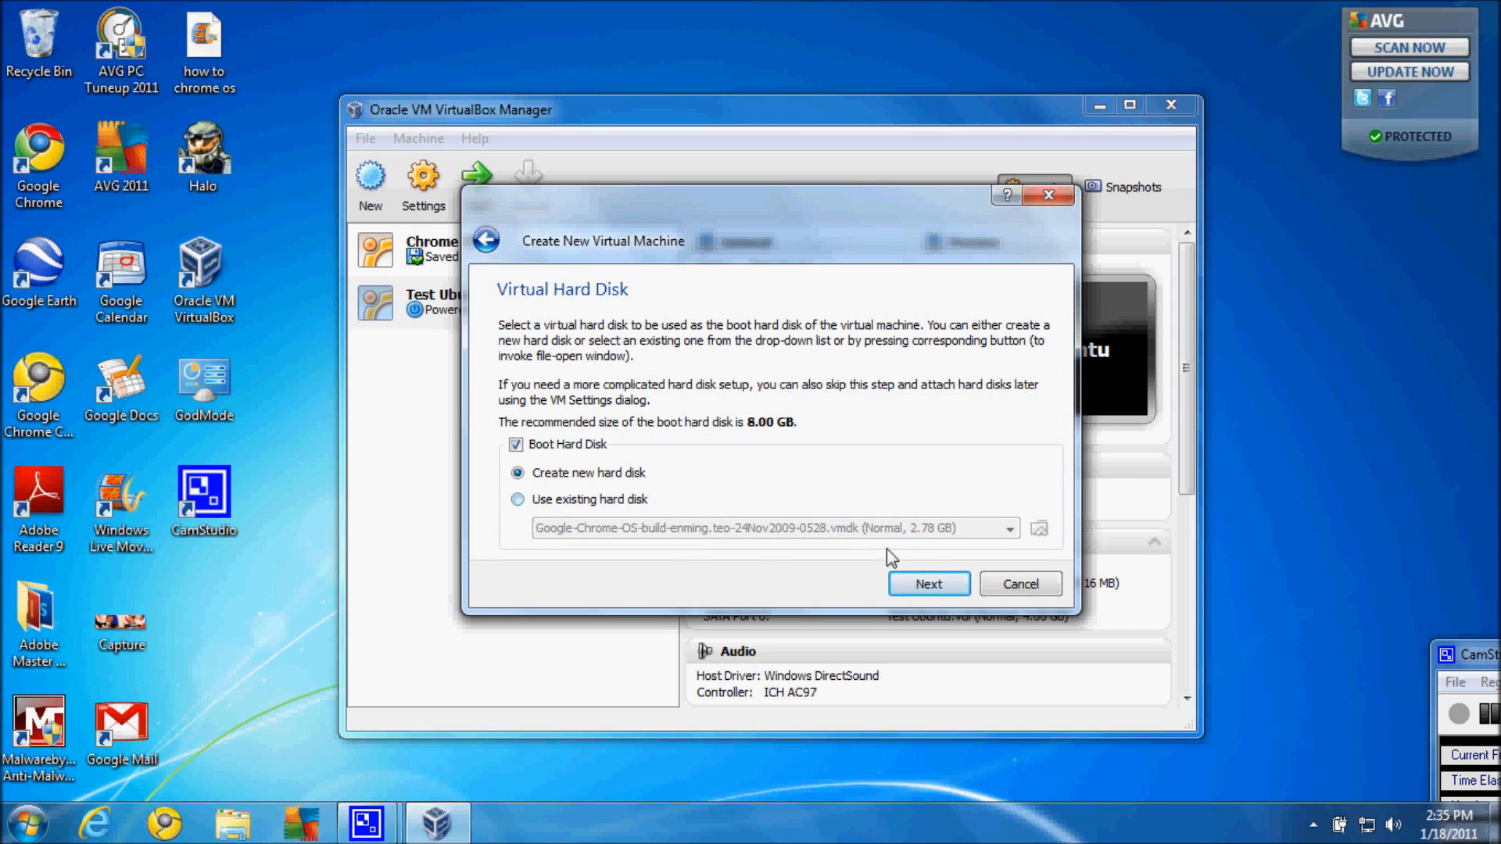
{"action": "left_click", "coordinate": [926, 584]}
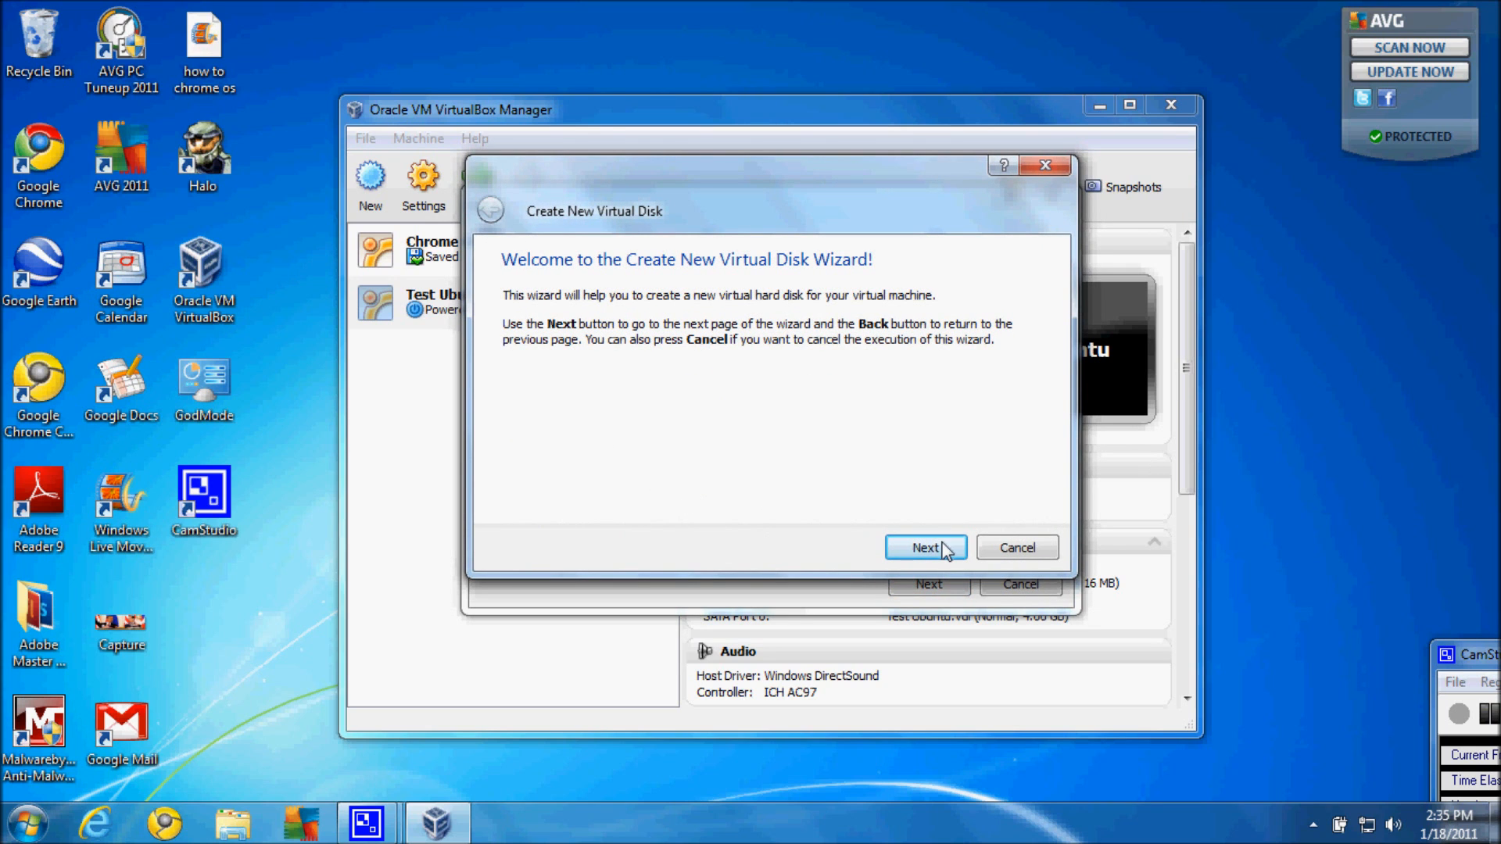
- Set the new virtual disk's size to about 1 GB
{"action": "left_click", "coordinate": [924, 547]}
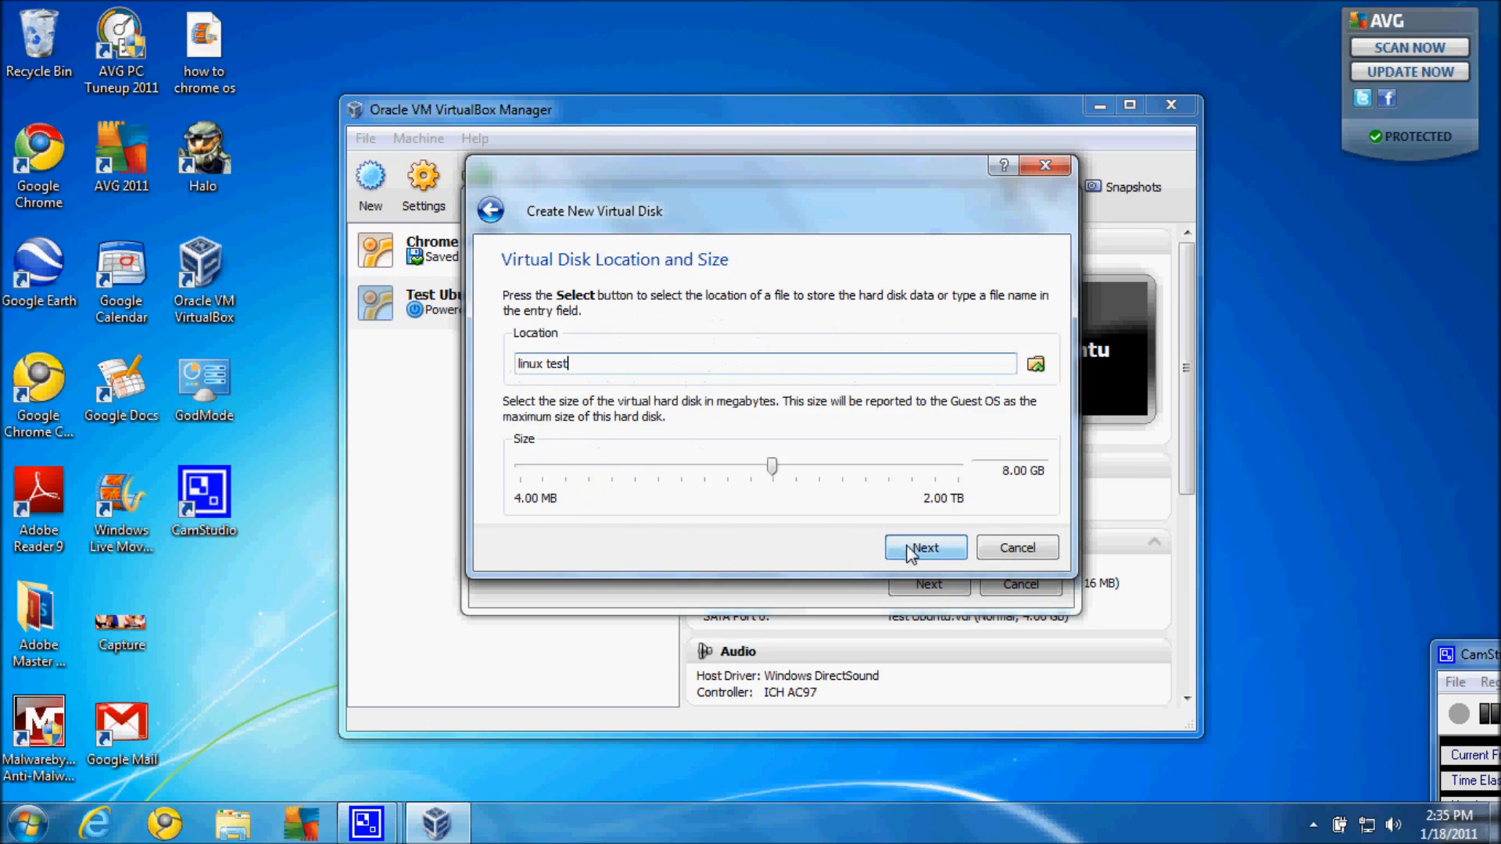
{"action": "mouse_move", "coordinate": [763, 491]}
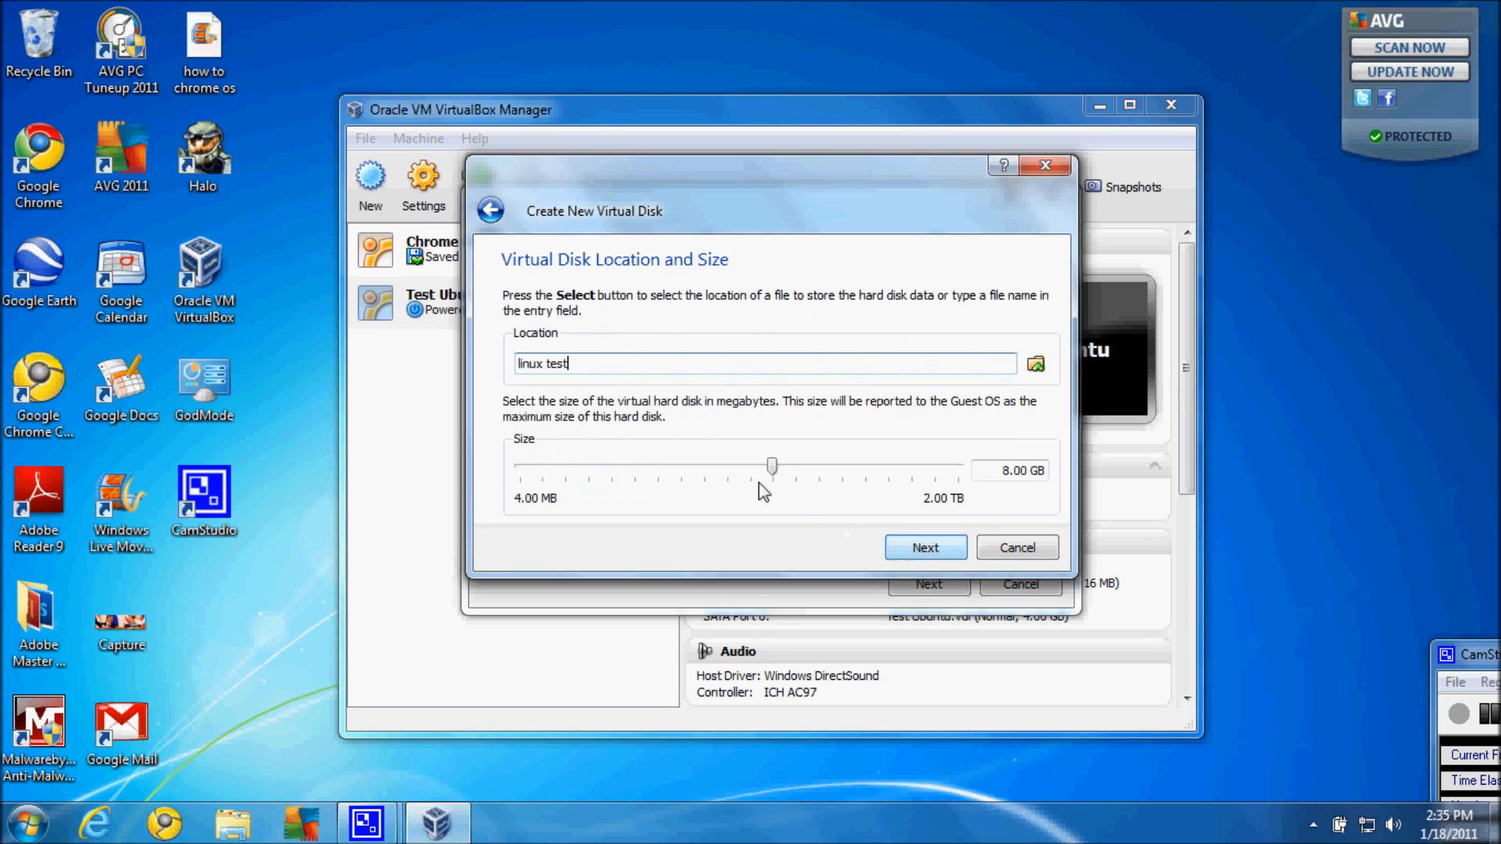
{"action": "left_click_drag", "start_coordinate": [772, 466], "coordinate": [739, 467]}
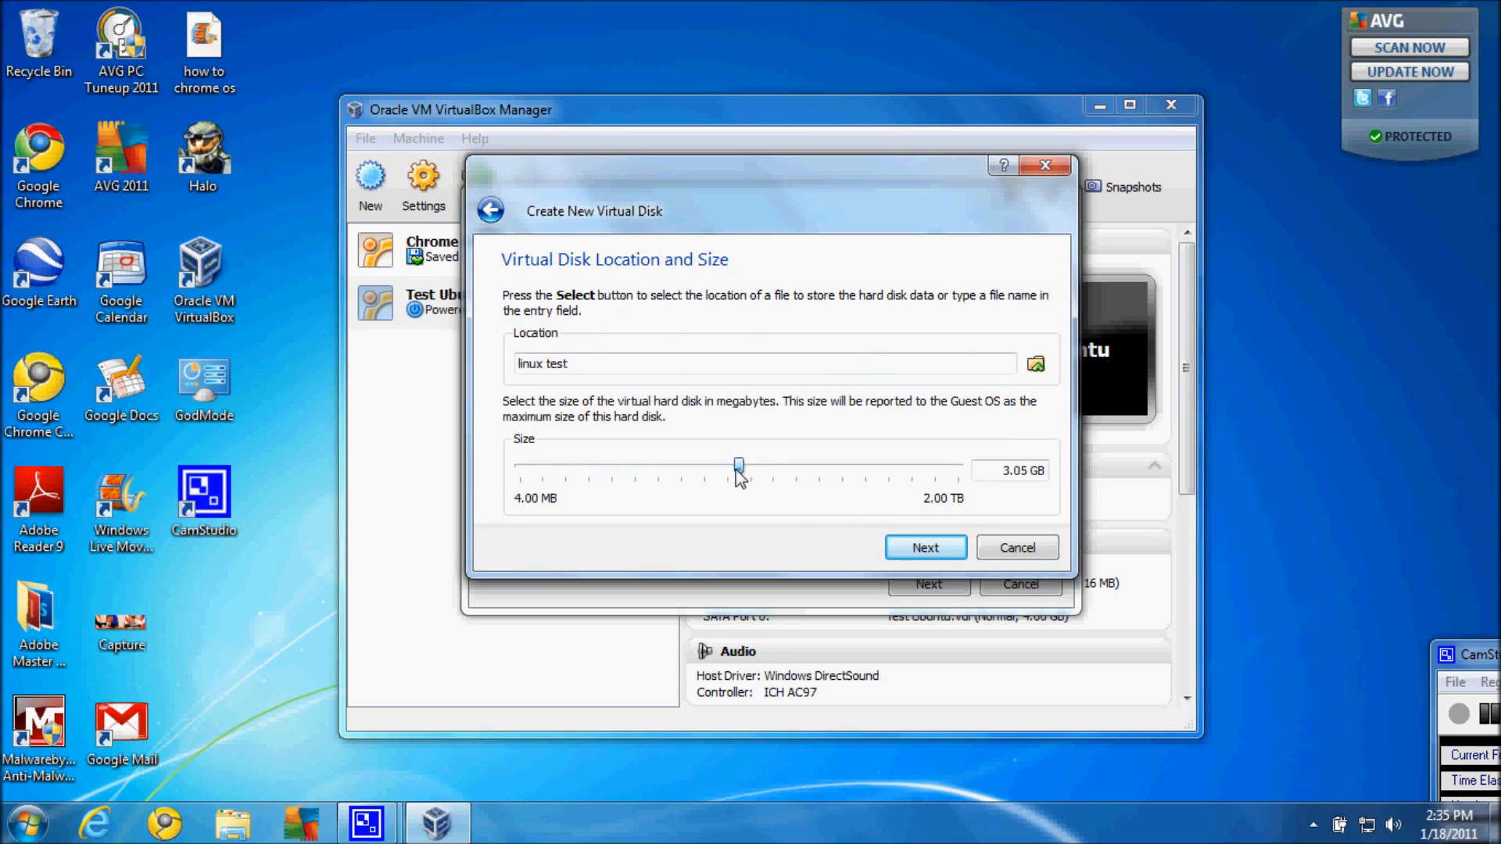
{"action": "left_click_drag", "start_coordinate": [739, 468], "coordinate": [696, 467]}
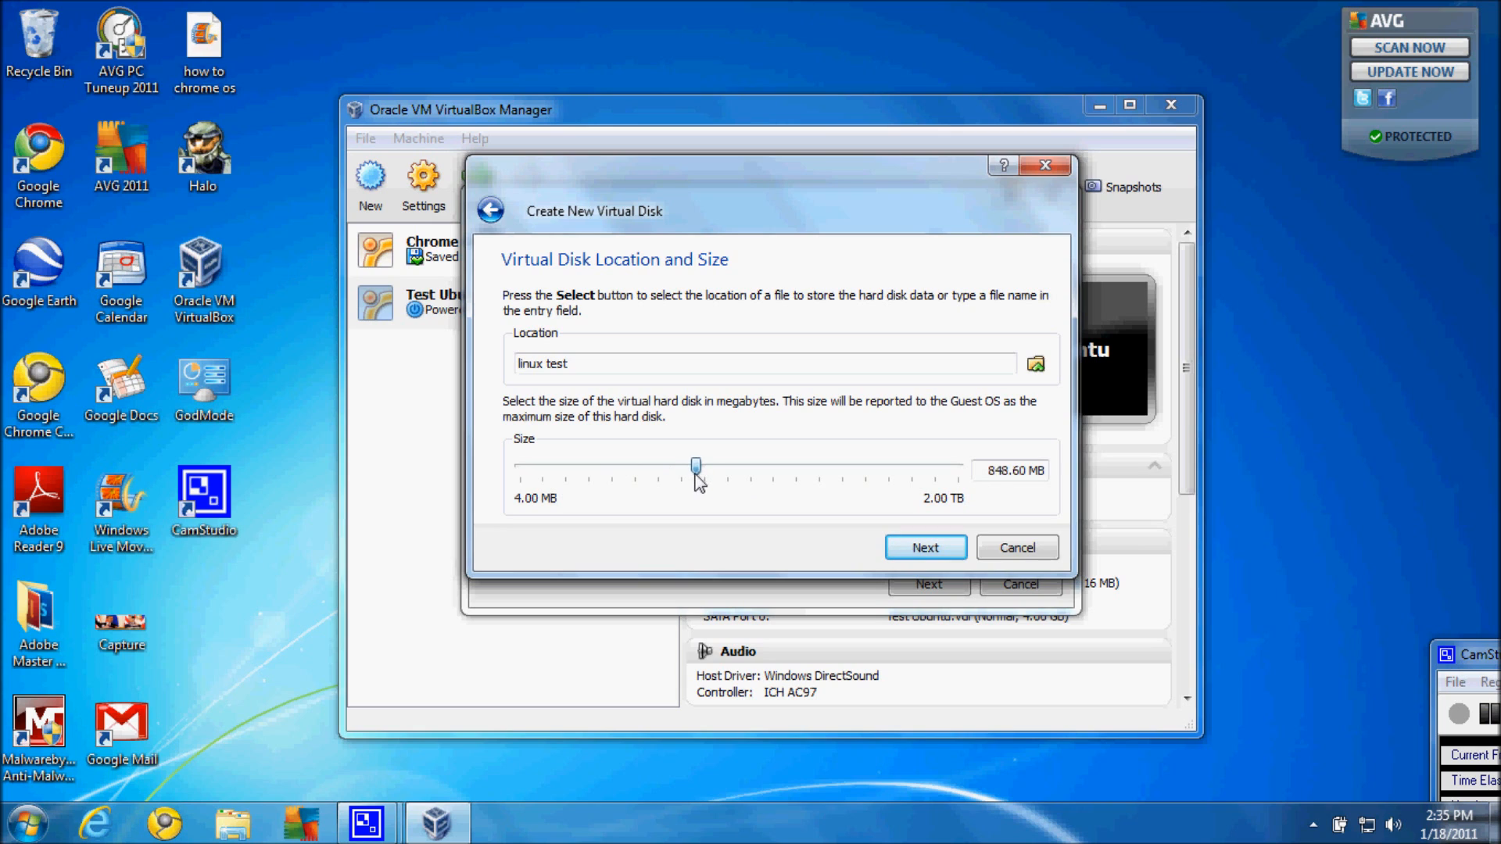
{"action": "left_click_drag", "start_coordinate": [695, 466], "coordinate": [719, 466]}
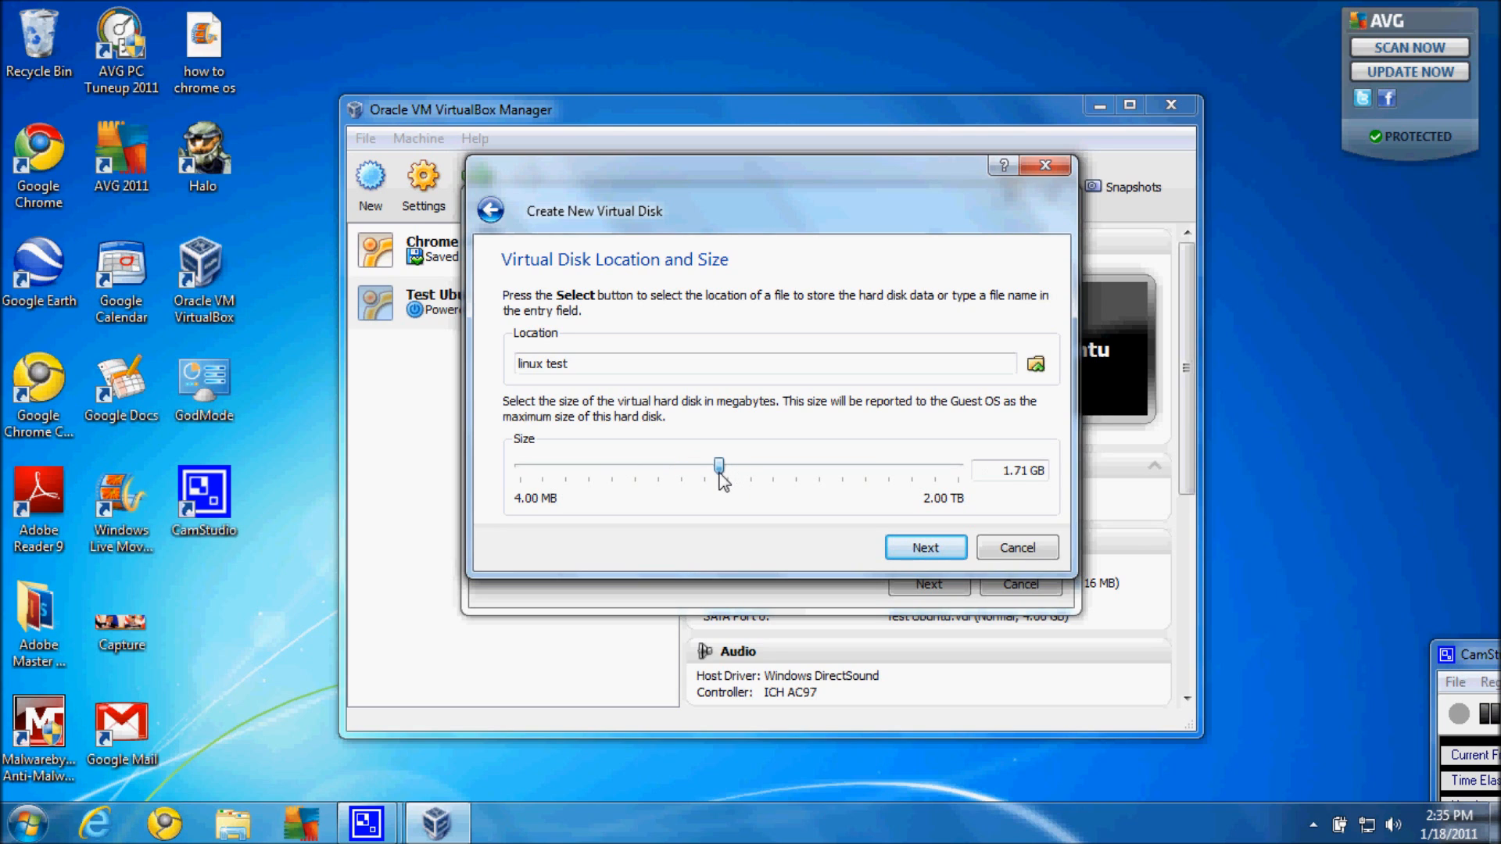
{"action": "left_click_drag", "start_coordinate": [720, 466], "coordinate": [705, 466]}
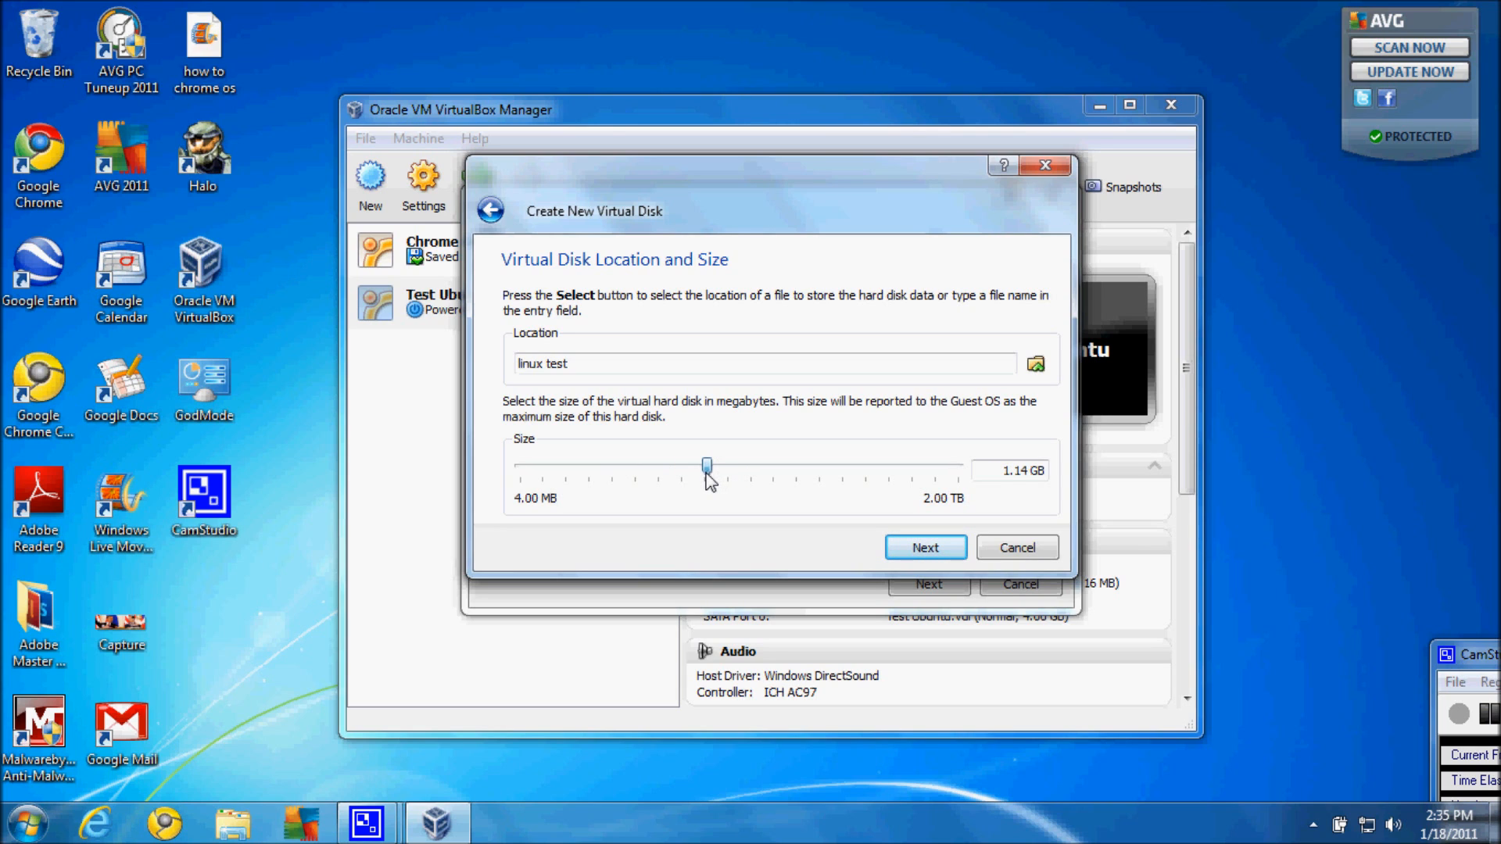
- Create the 1021 MB linux test.vdi disk and finish the linux test VM
{"action": "left_click", "coordinate": [925, 547]}
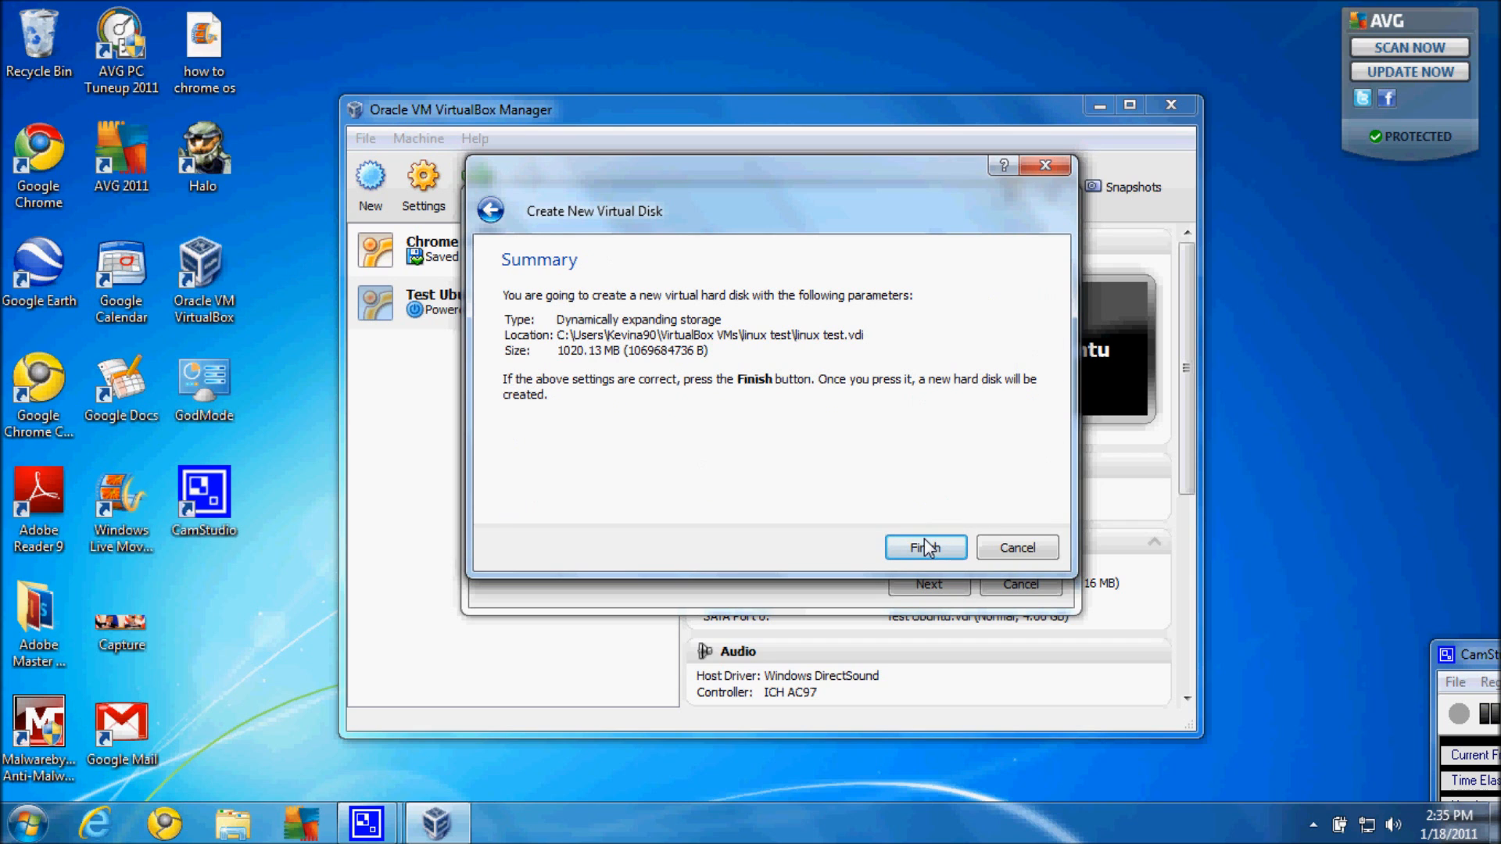
{"action": "left_click", "coordinate": [924, 546]}
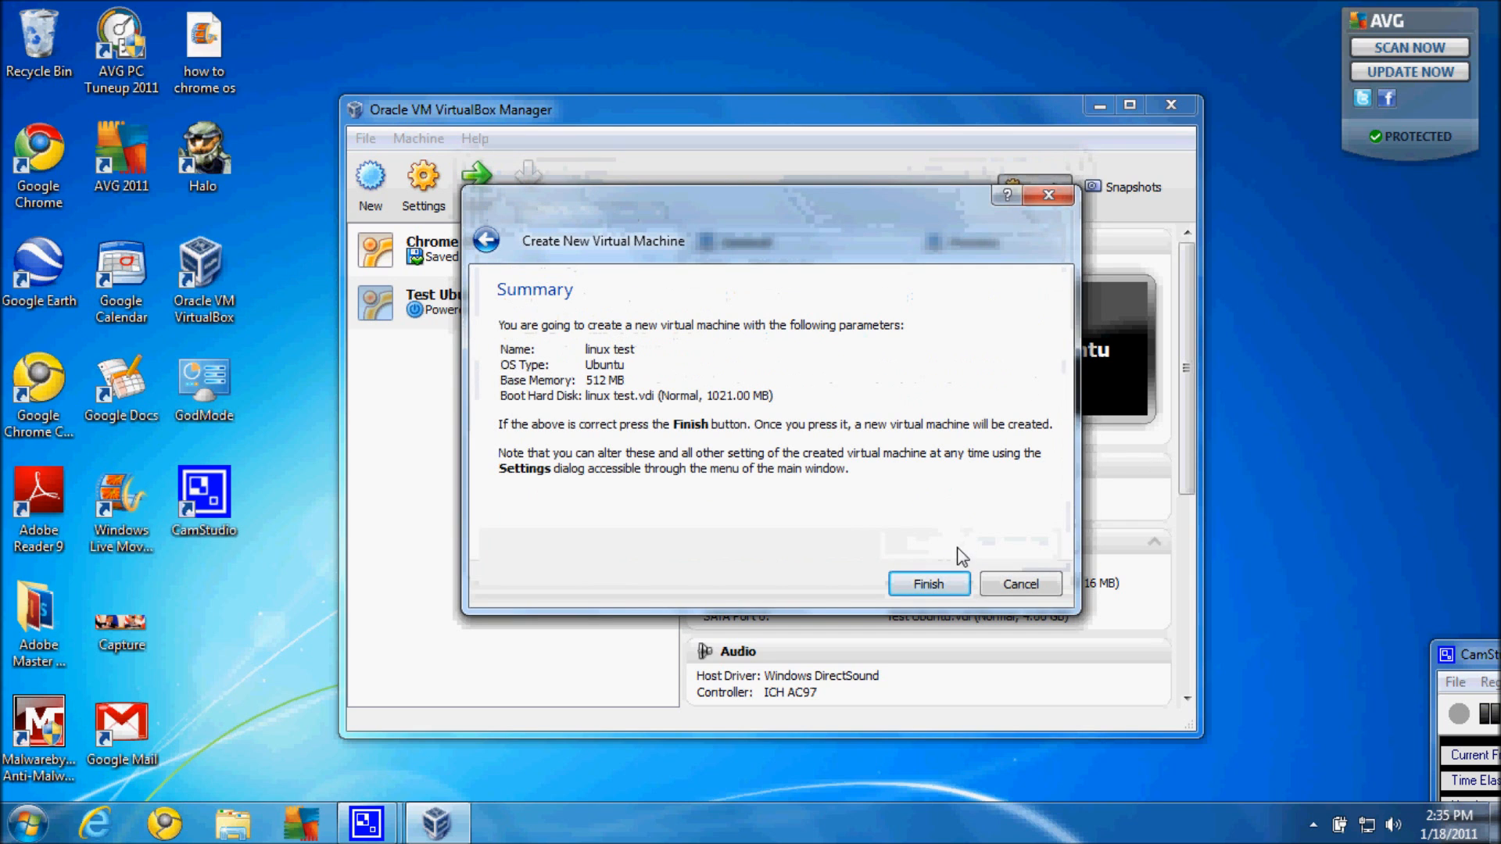
{"action": "left_click", "coordinate": [926, 584]}
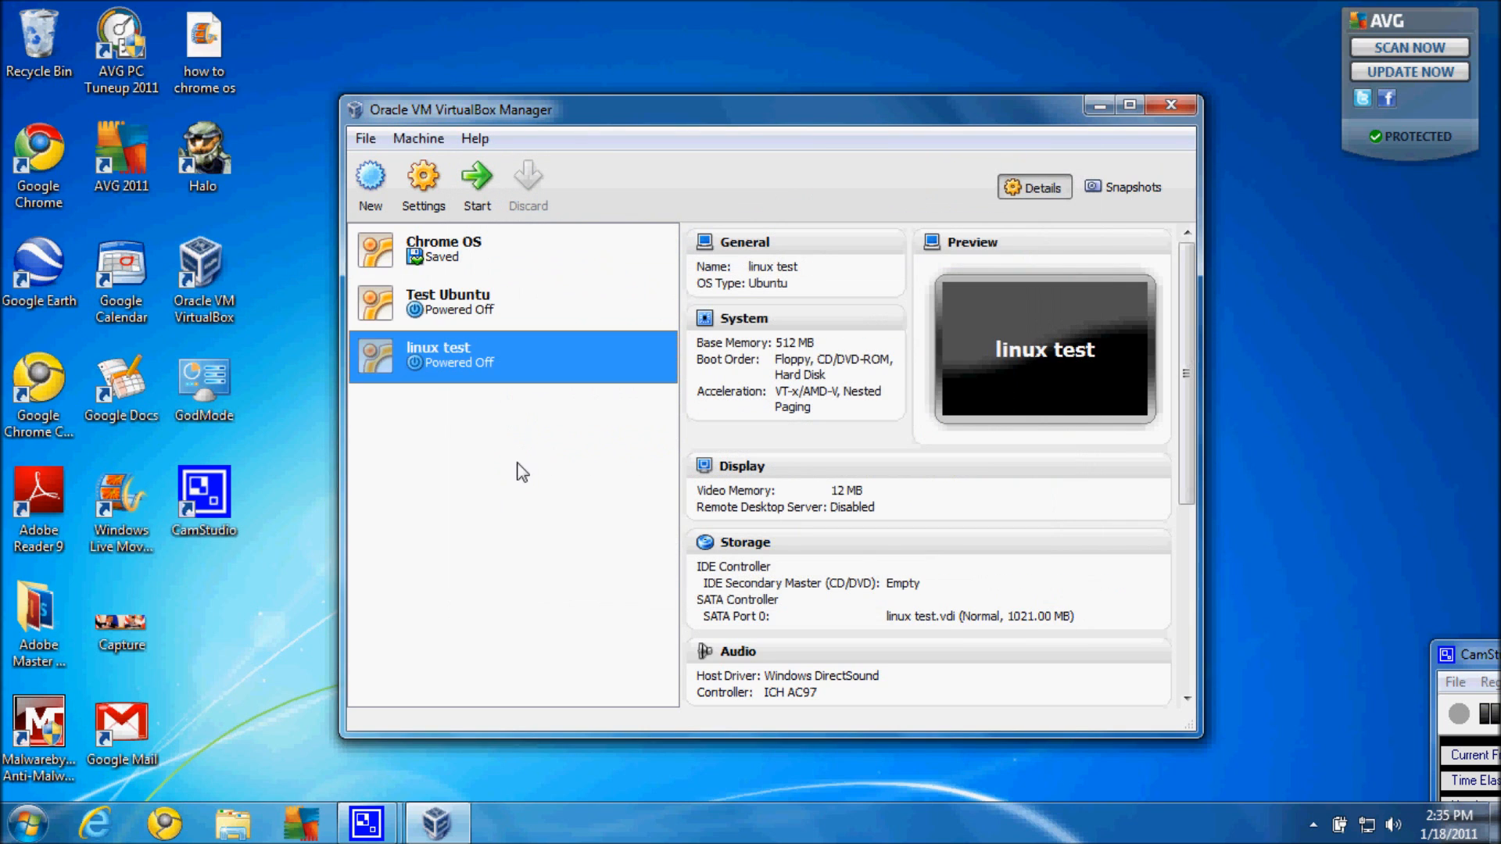
{"action": "mouse_move", "coordinate": [441, 370]}
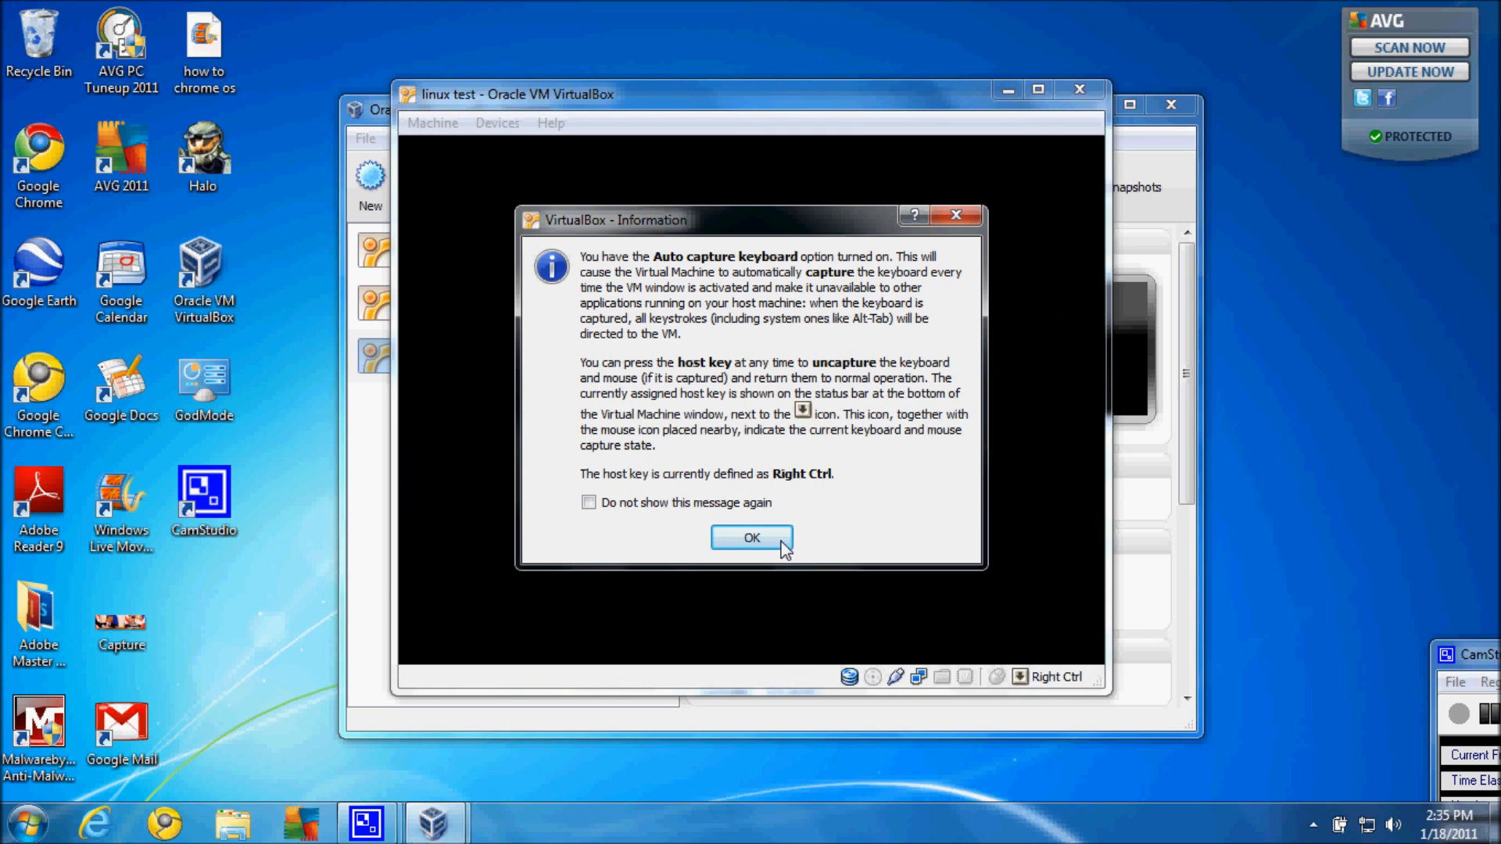
- Dismiss the auto-capture keyboard notice as linux test boots to 'No bootable medium found'
{"action": "left_click", "coordinate": [751, 537]}
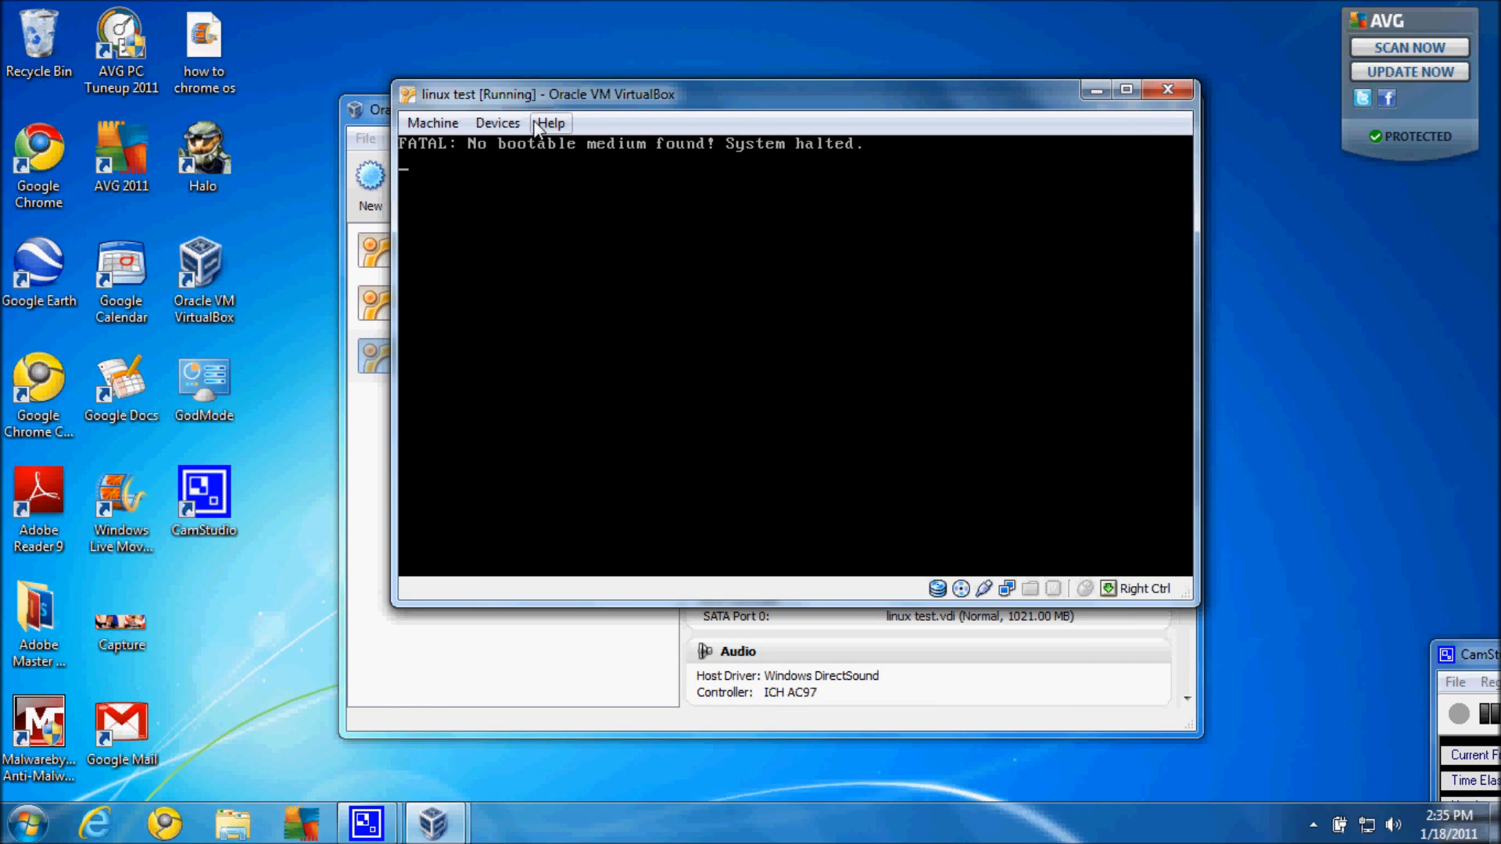
- Open the virtual CD/DVD disk file chooser from the running VM's Devices menu
{"action": "left_click", "coordinate": [497, 123]}
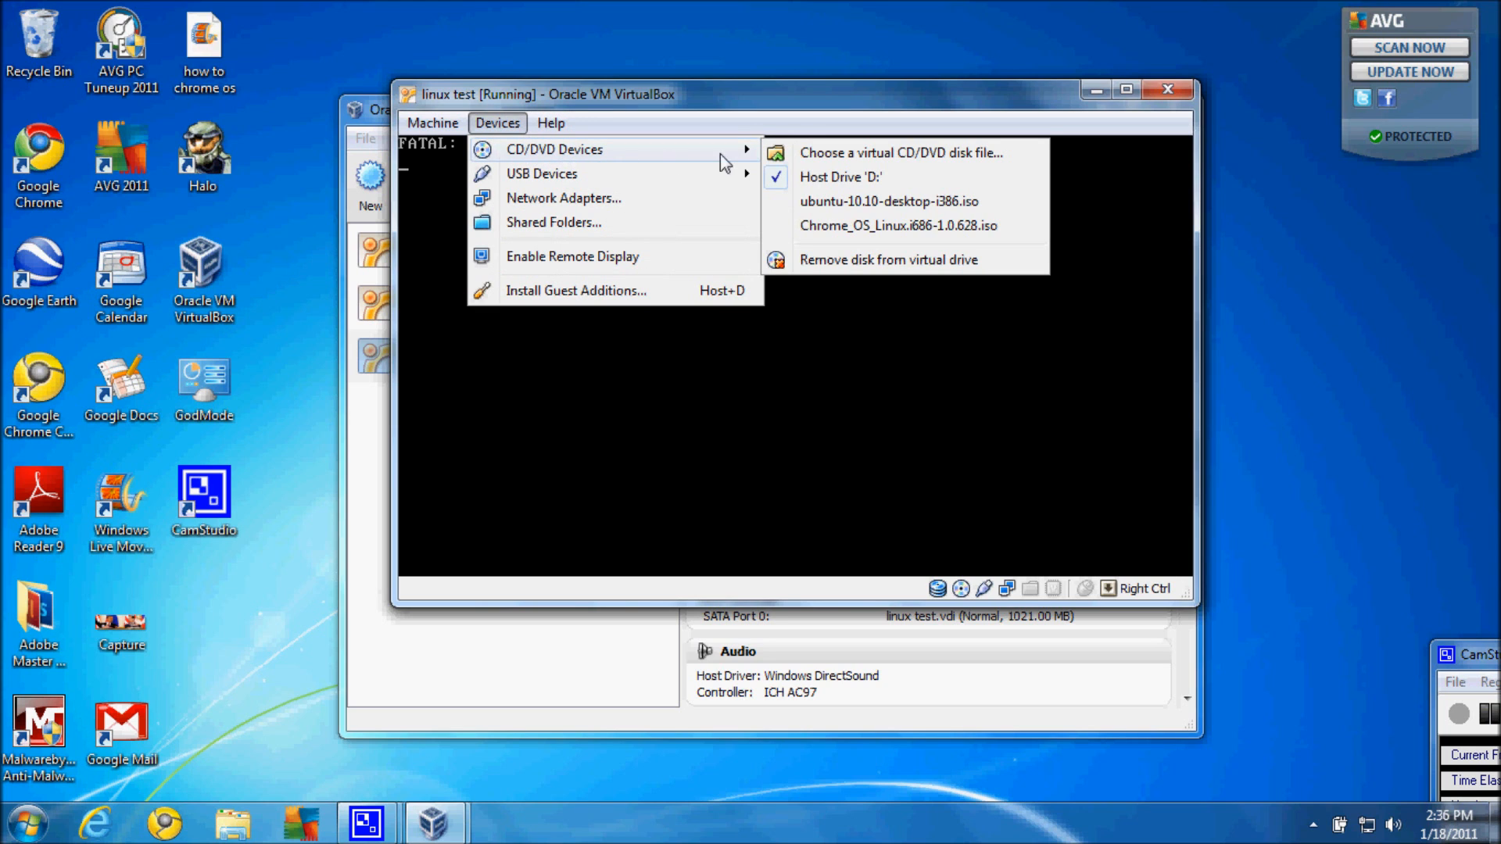
{"action": "left_click", "coordinate": [900, 152]}
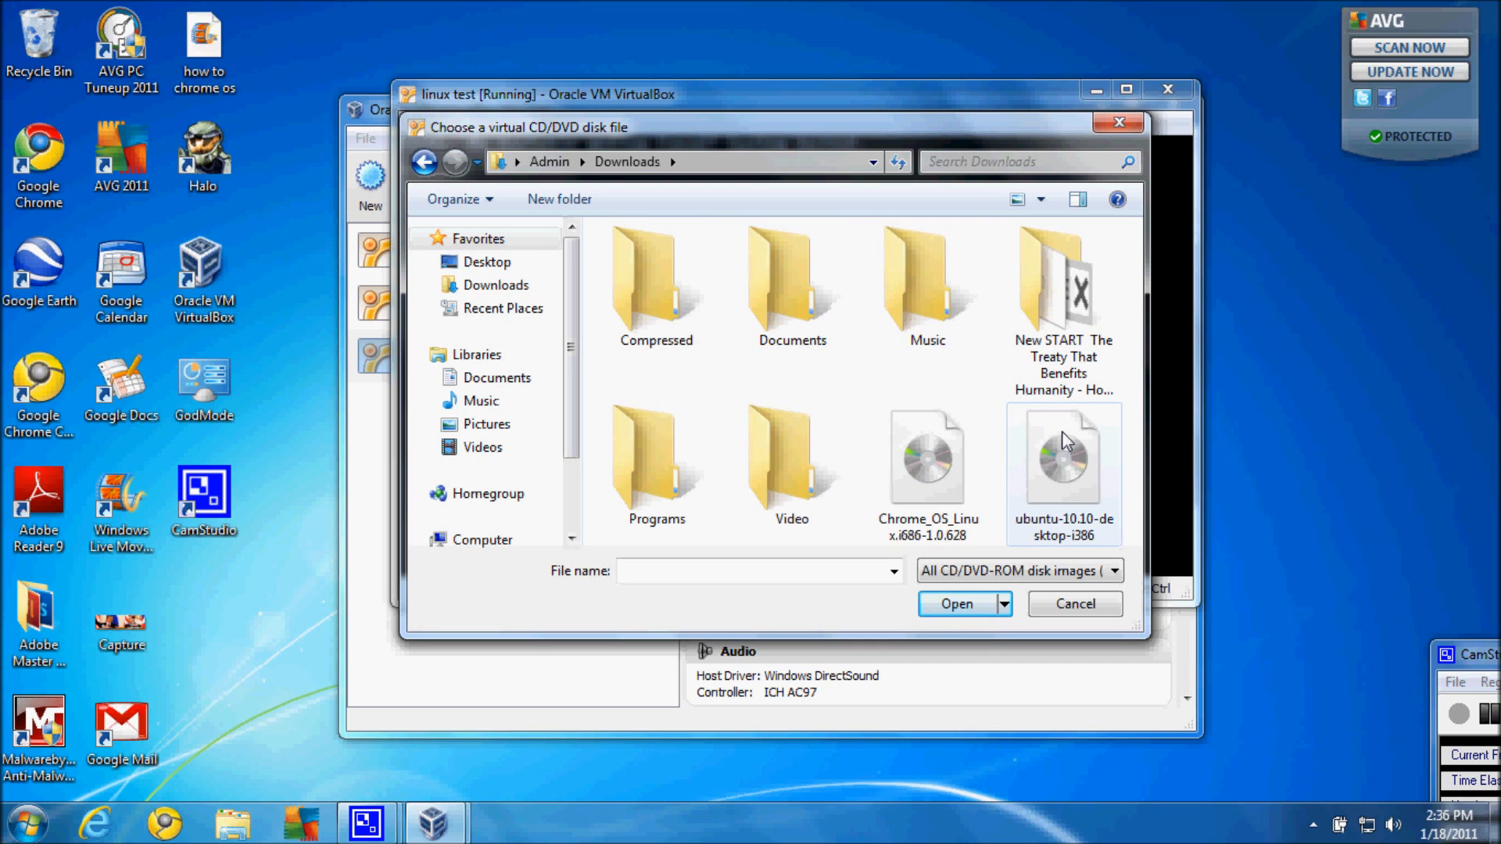
- Mount the ubuntu-10.10-desktop-i386 image and start closing the linux test window
{"action": "left_click", "coordinate": [1074, 603]}
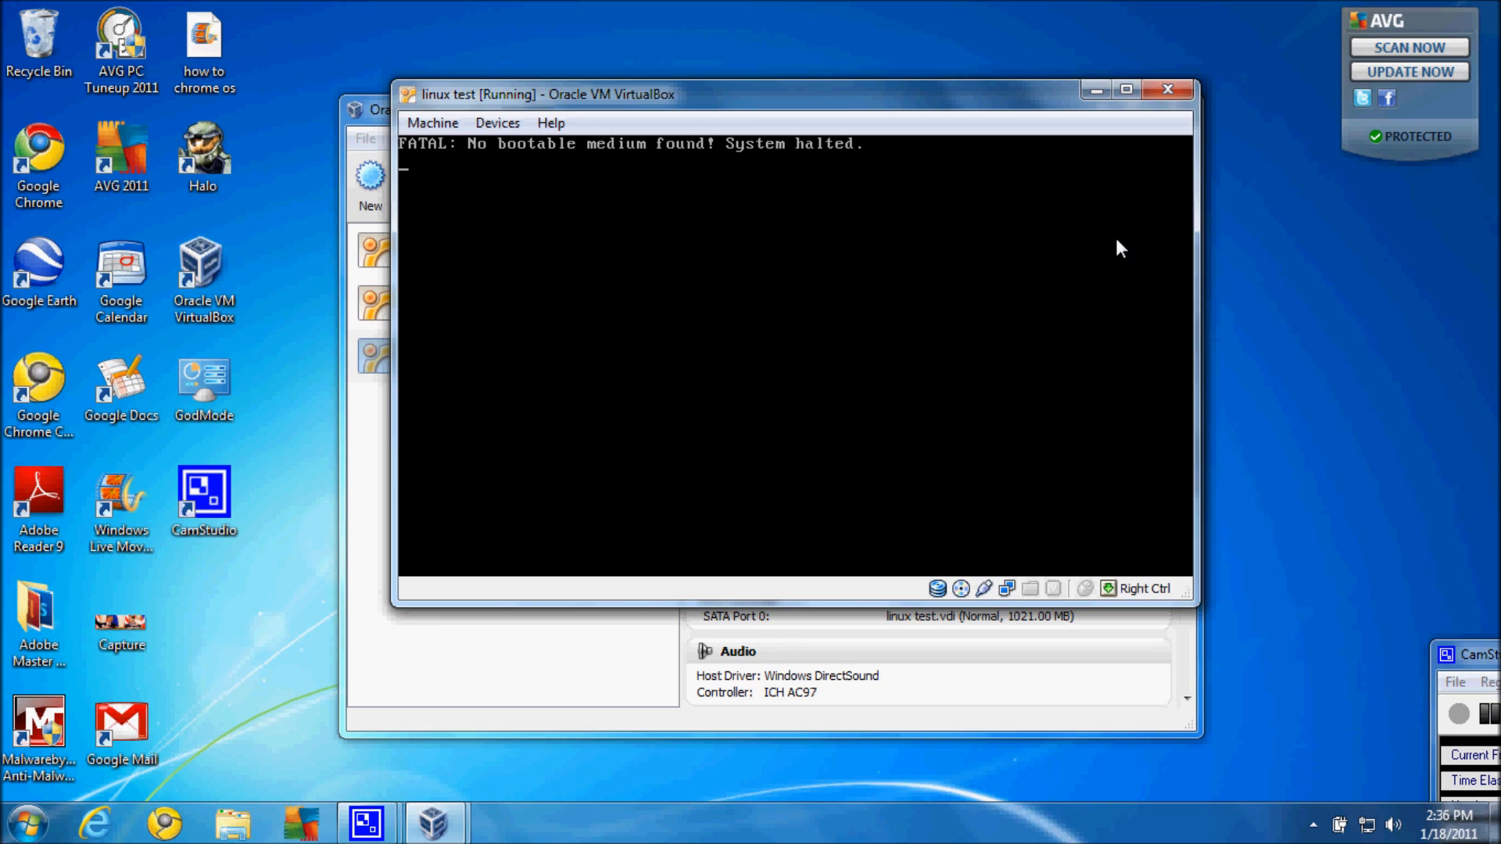
{"action": "mouse_move", "coordinate": [1114, 247]}
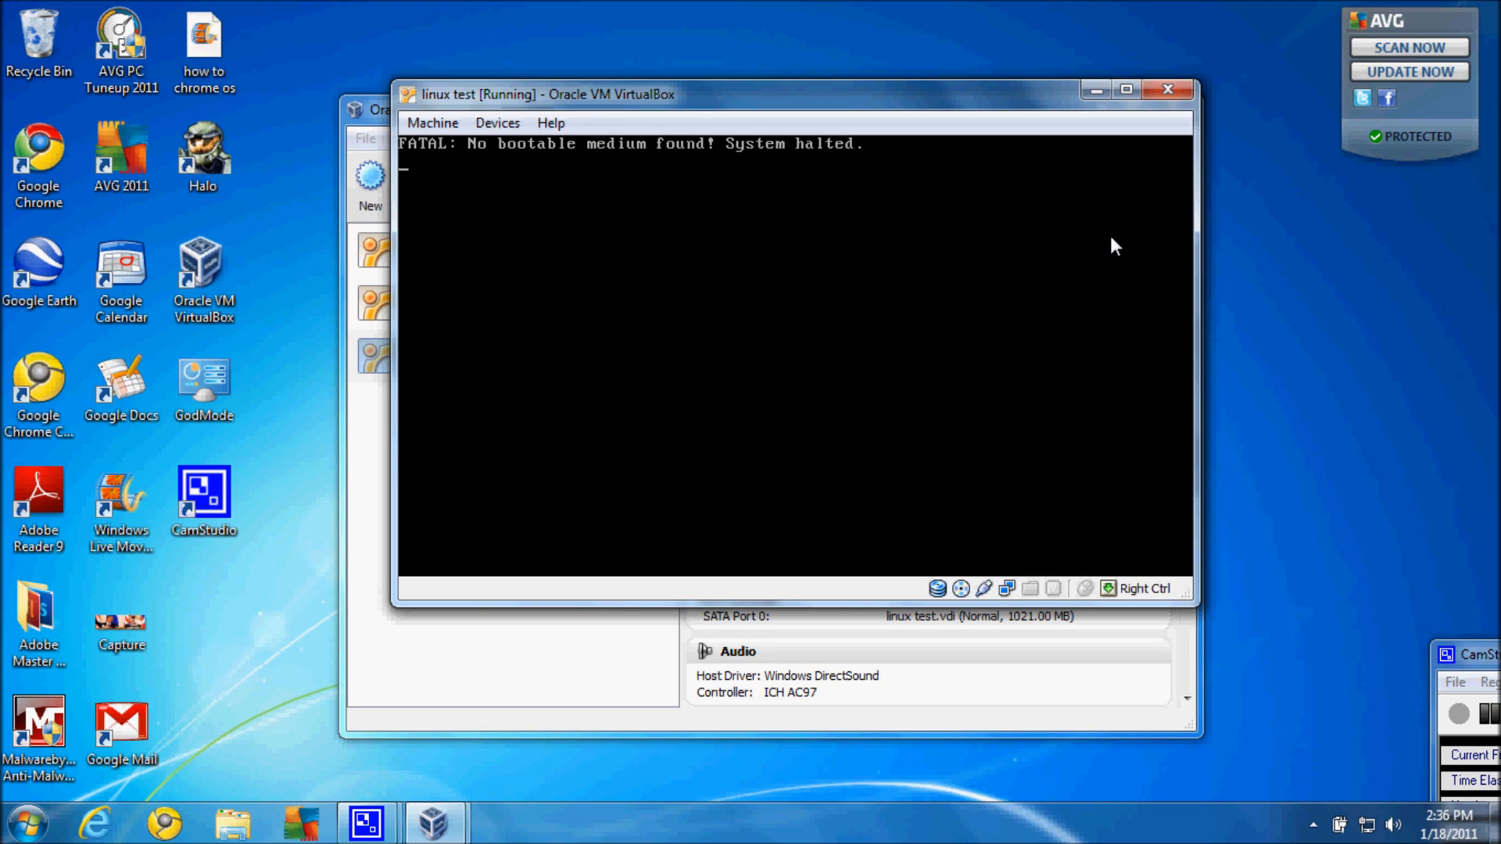
{"action": "mouse_move", "coordinate": [1168, 91]}
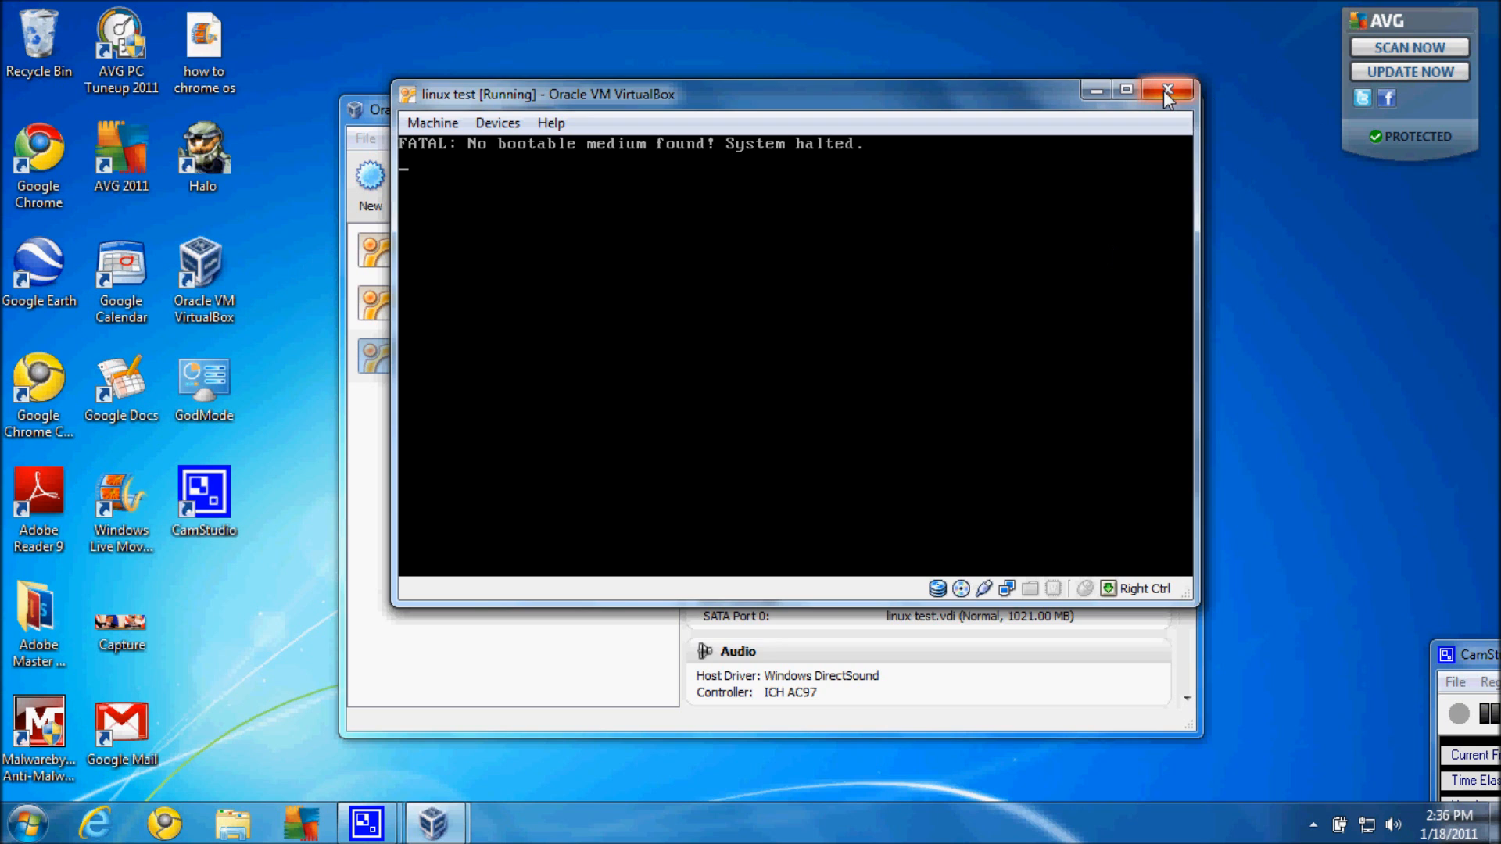
{"action": "left_click", "coordinate": [1166, 90]}
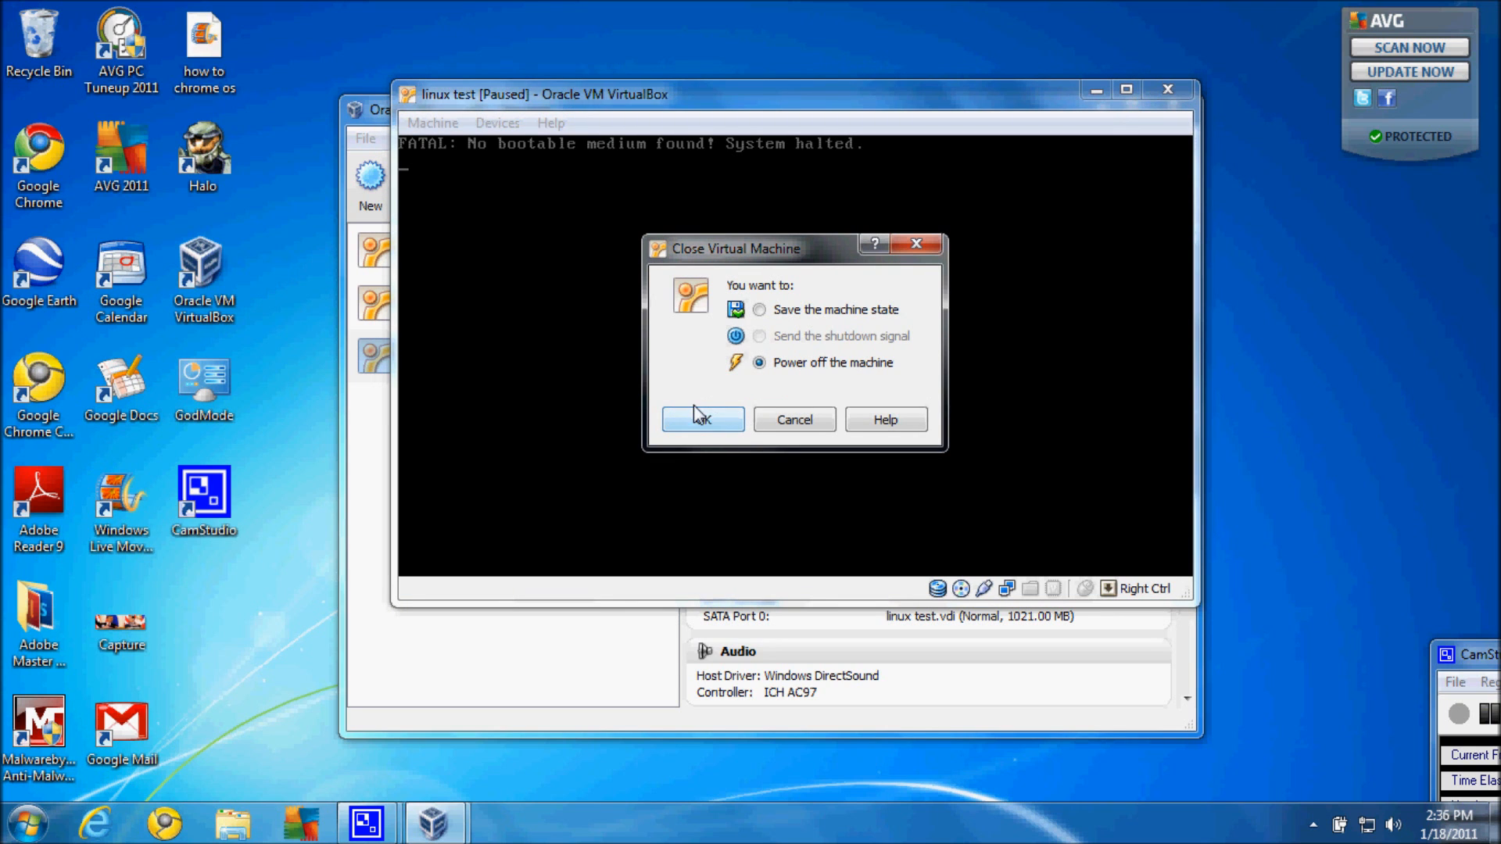
- Power off linux test, restart it, and dismiss the keyboard capture, colour depth and mouse integration notices
{"action": "left_click", "coordinate": [702, 419]}
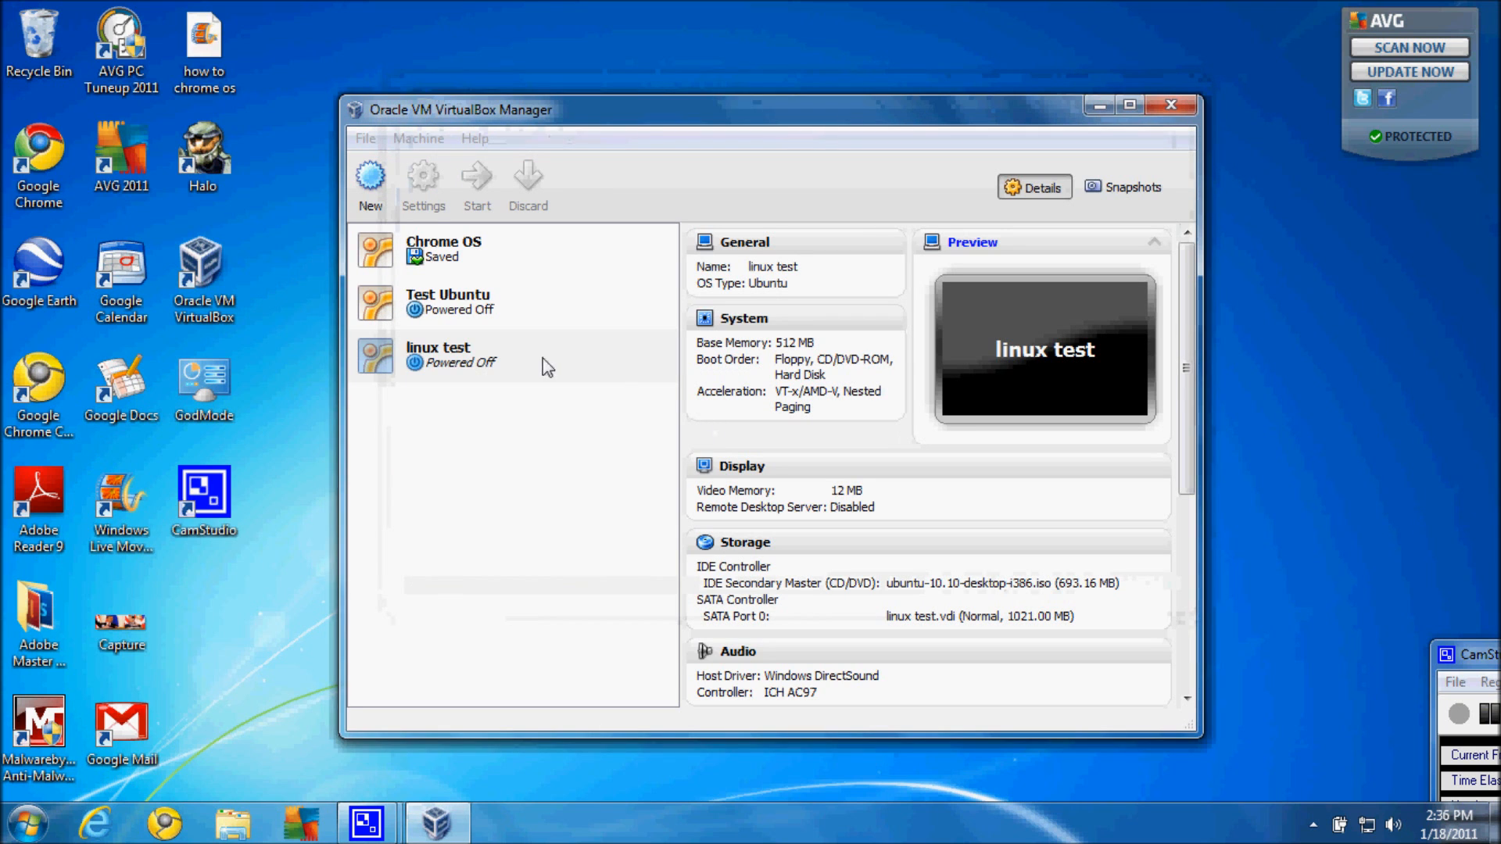
{"action": "double_click", "coordinate": [439, 354]}
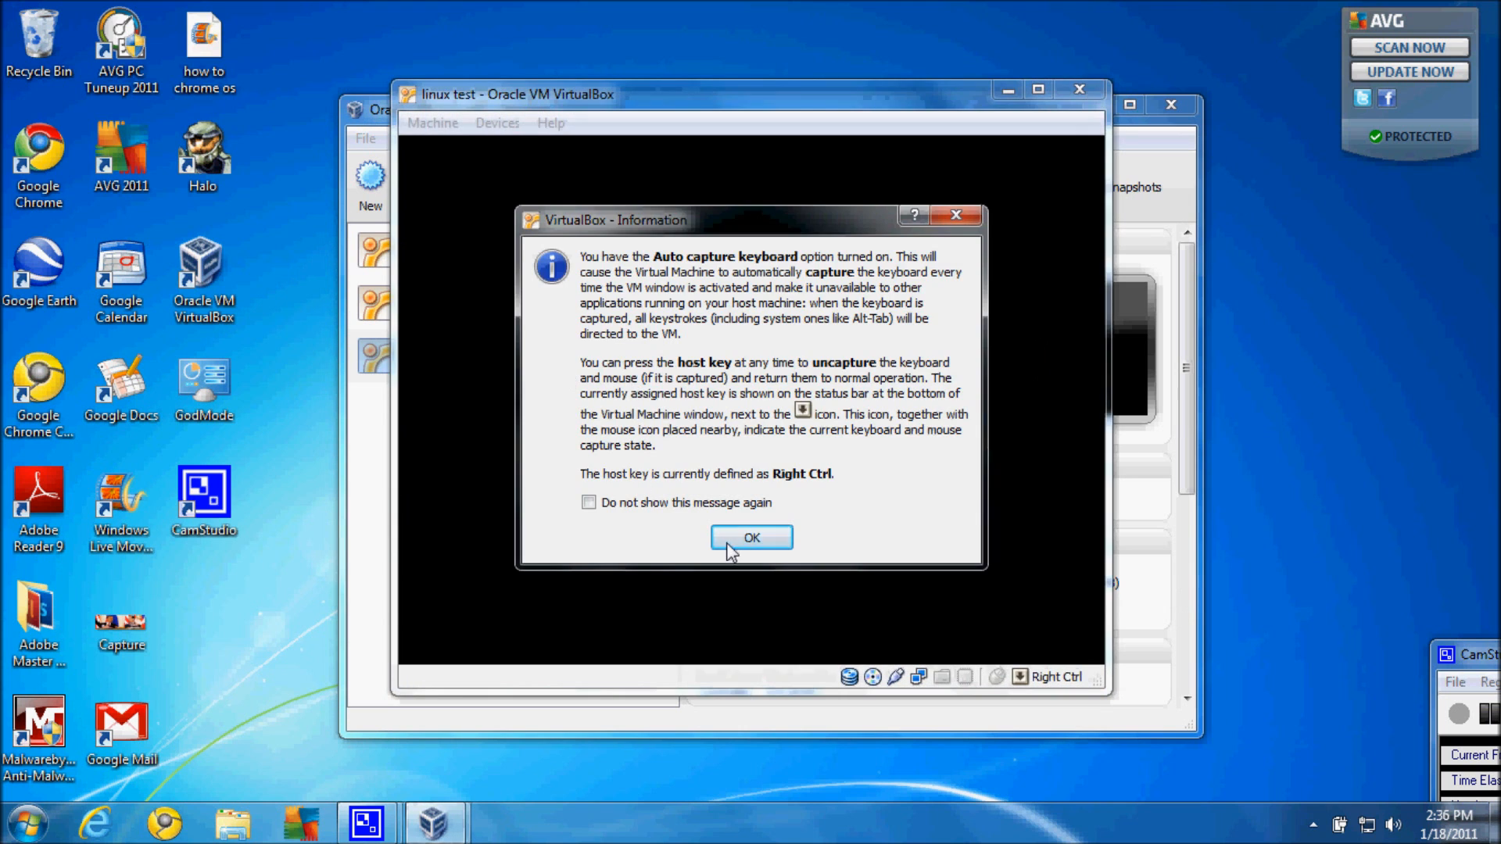
{"action": "left_click", "coordinate": [751, 537]}
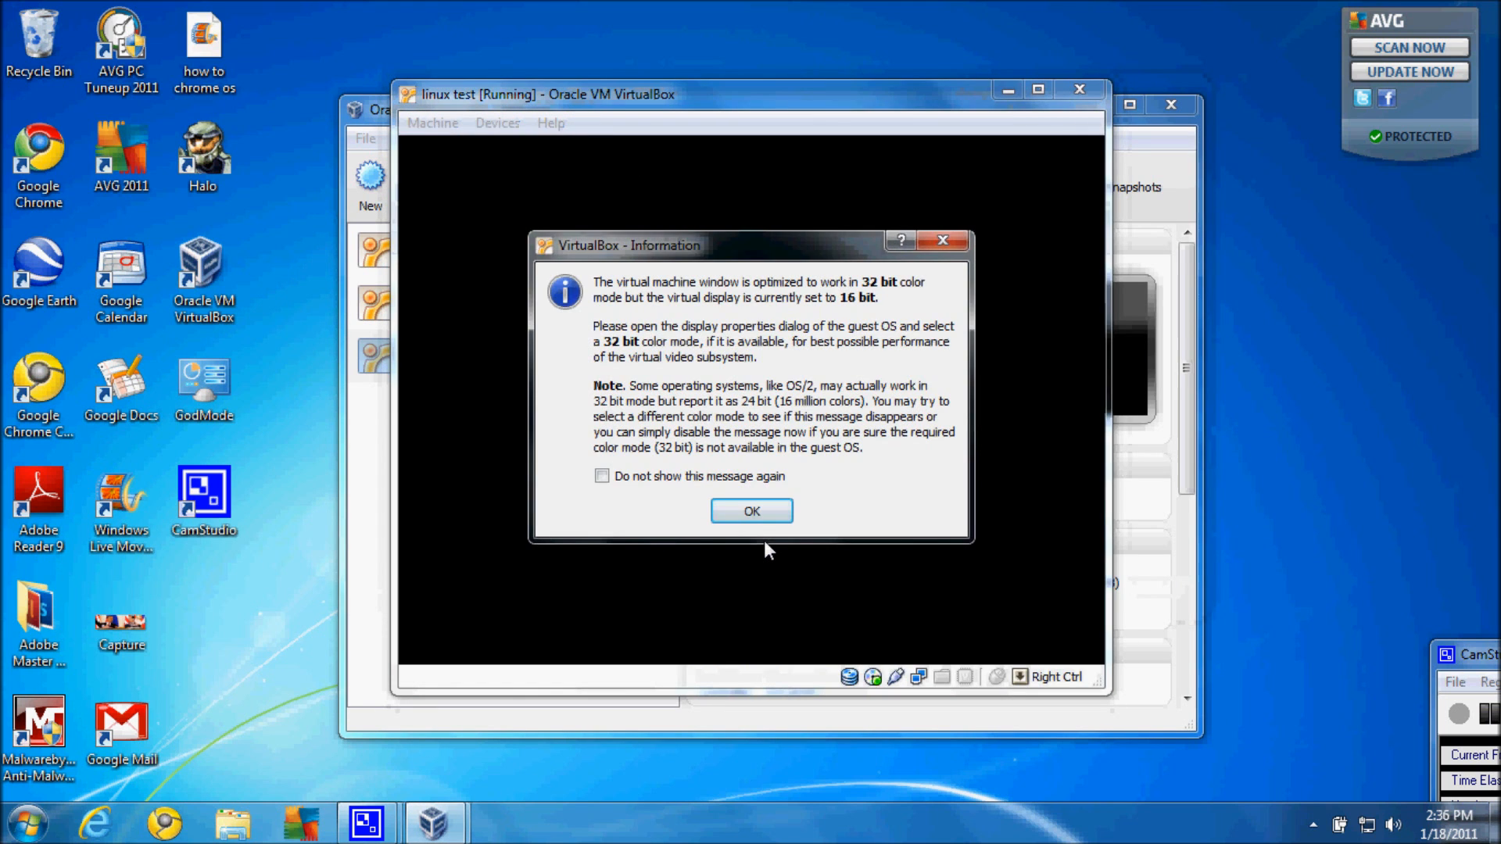
{"action": "left_click", "coordinate": [751, 511]}
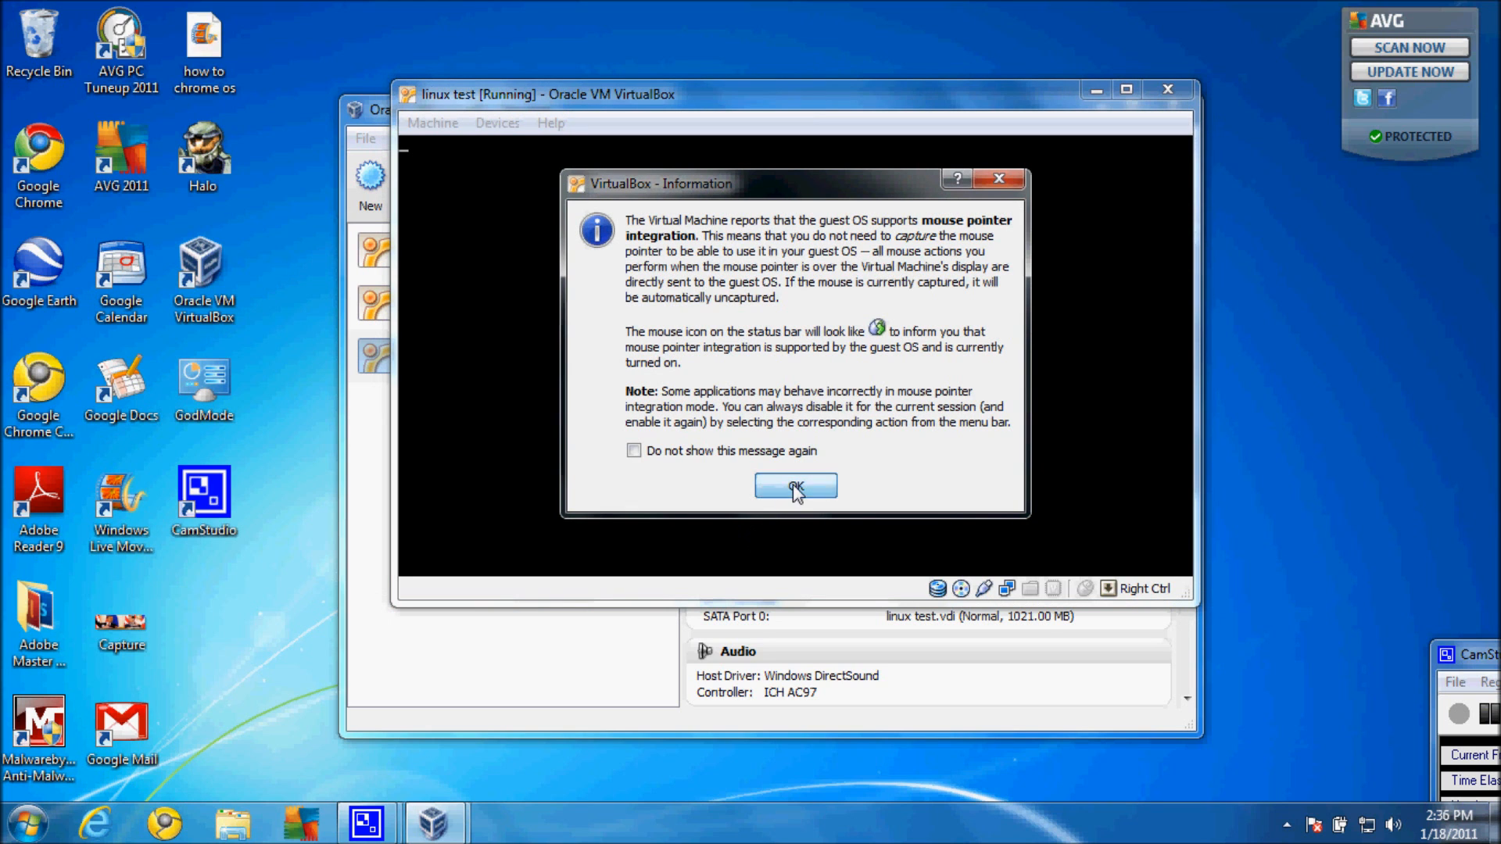
{"action": "left_click", "coordinate": [796, 486]}
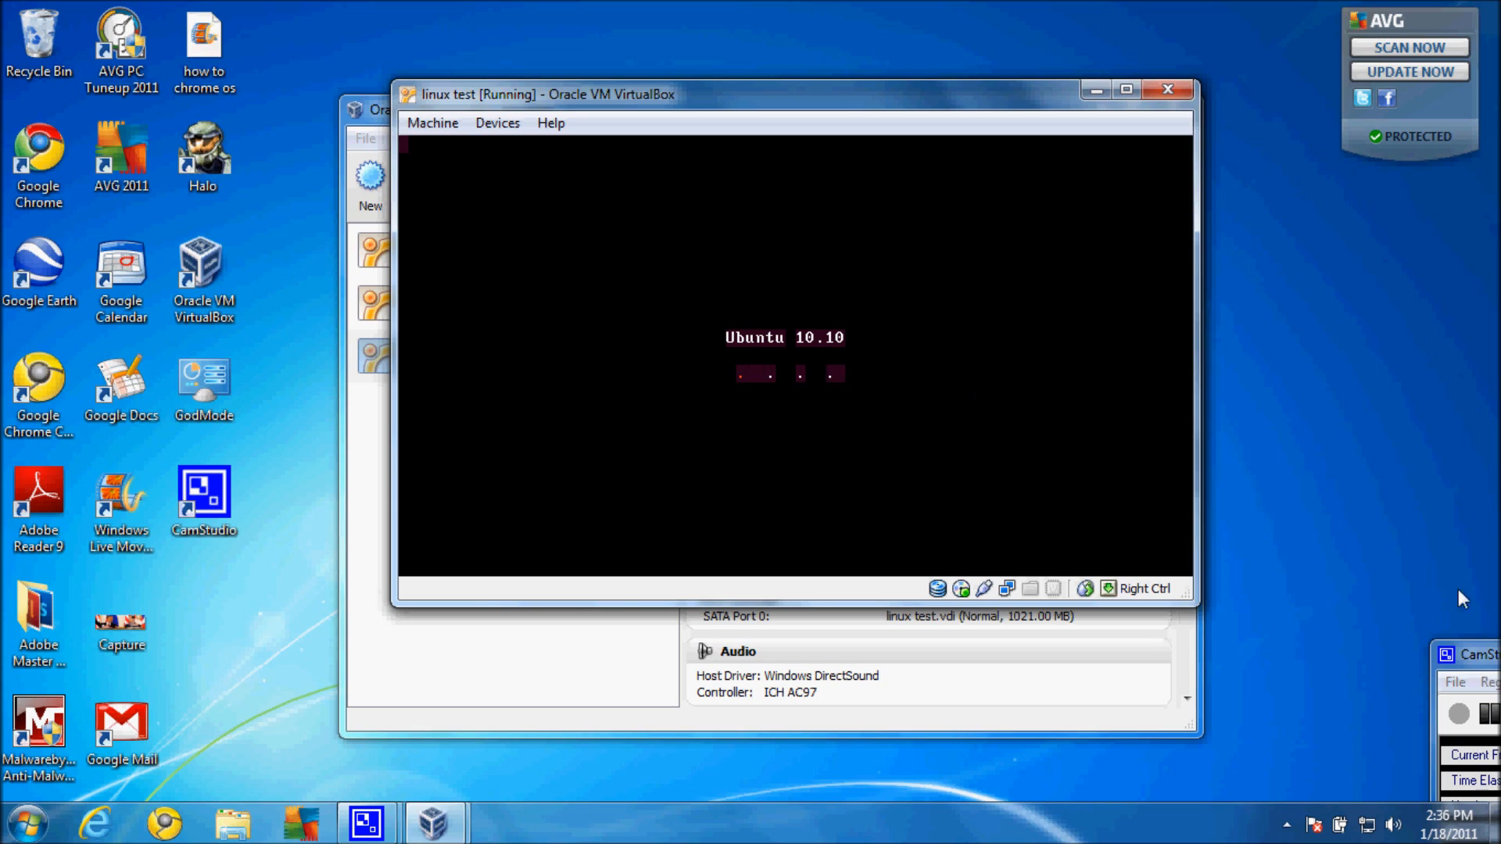